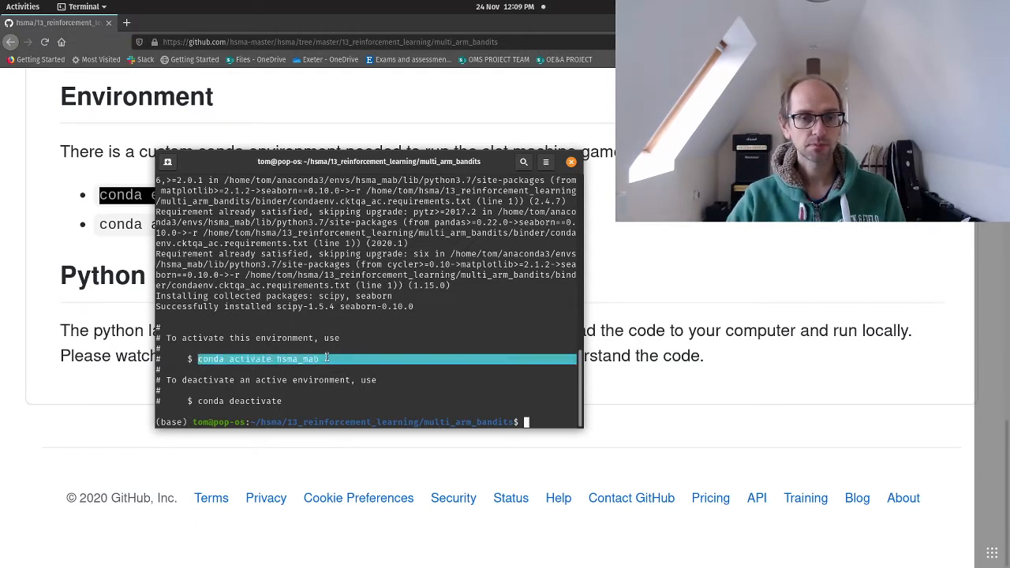
Activate the hsma_mab conda environment in Terminal and list the folder contents
right_click(323, 359)
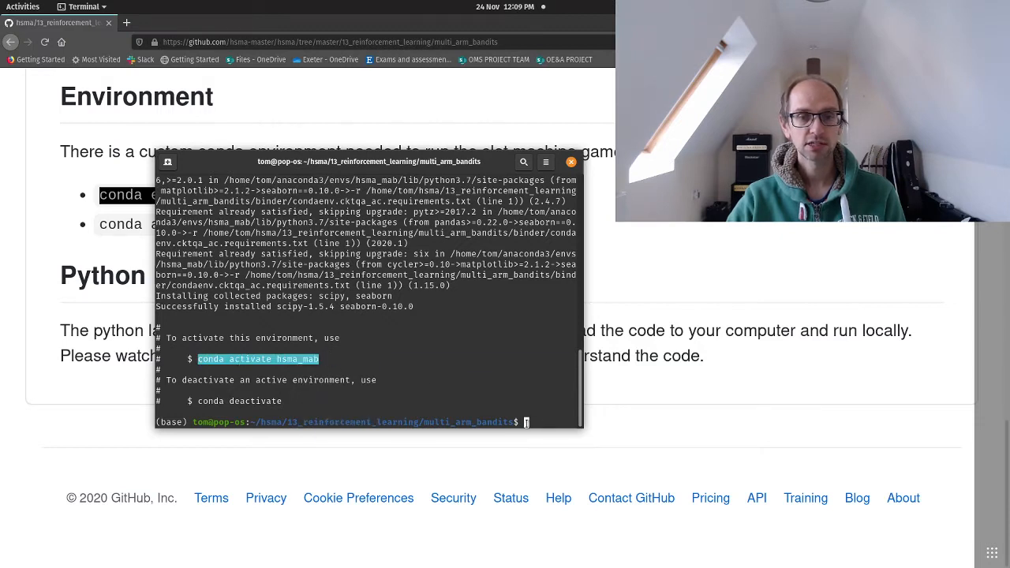
text(conda activate hsma_mab)
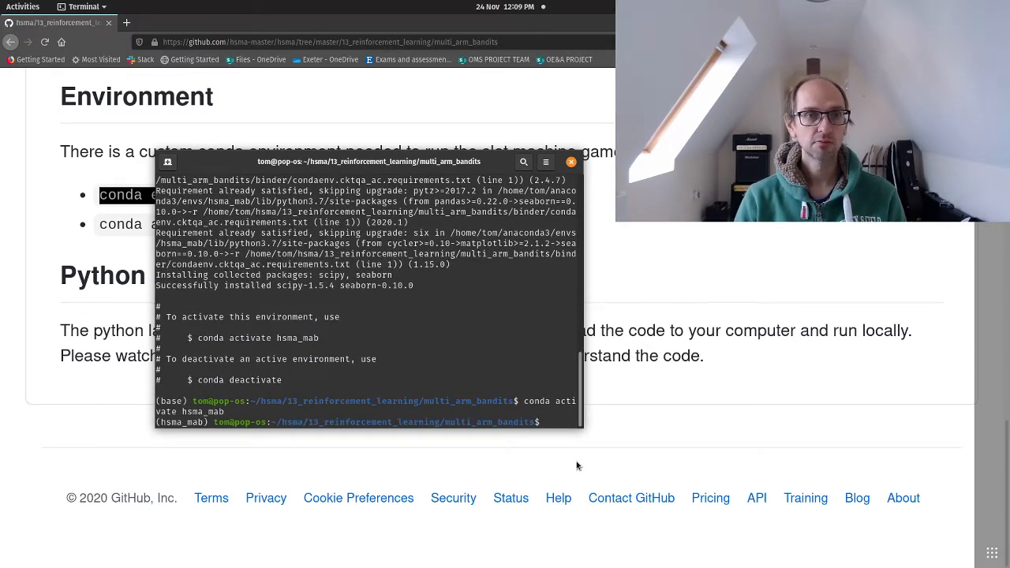
text(l)
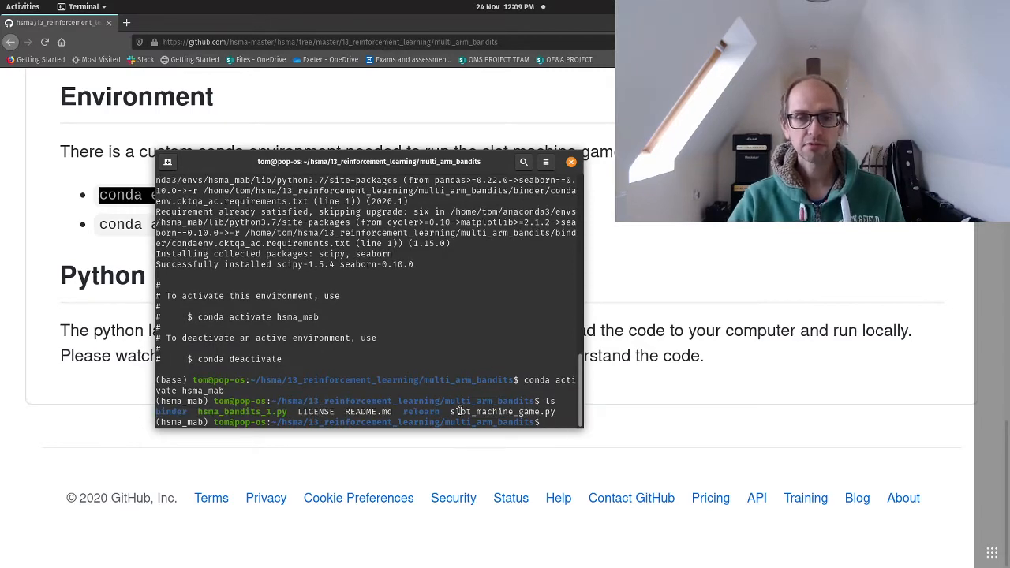
text(conda activate hsma_mab)
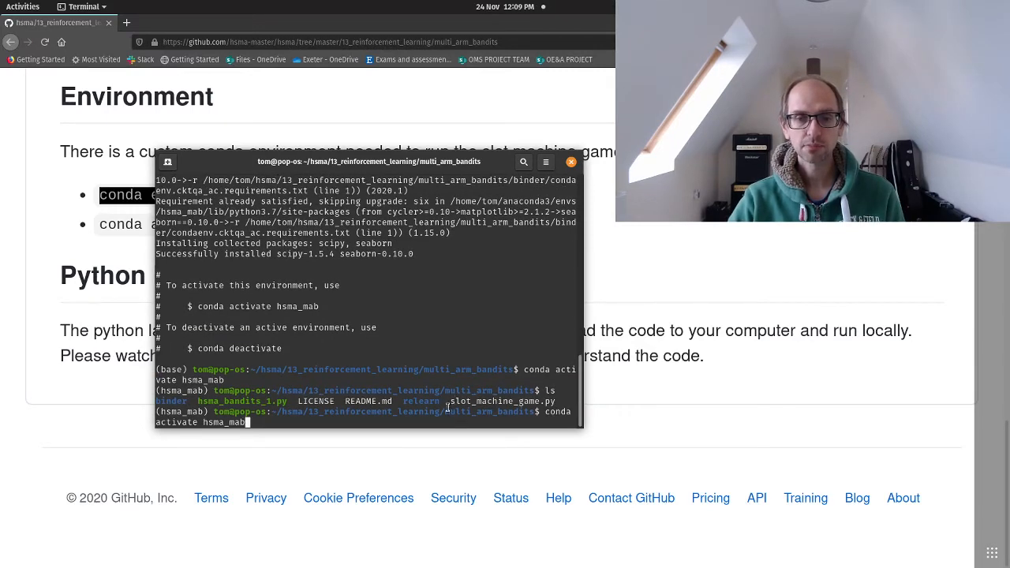
right_click(502, 402)
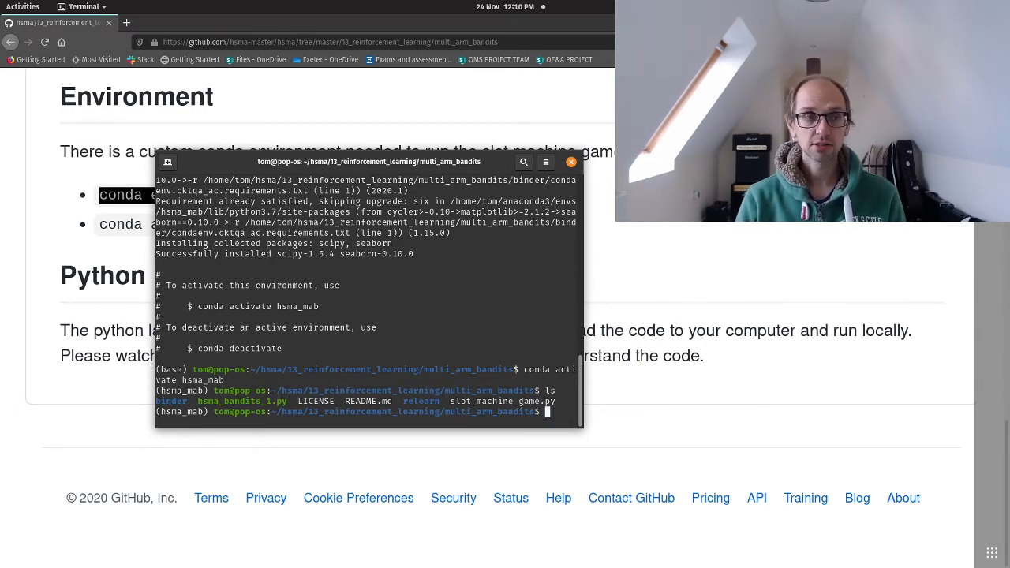
Run slot_machine_game.py with python and begin typing the spyder launch command
text(python slot_machine_game.py)
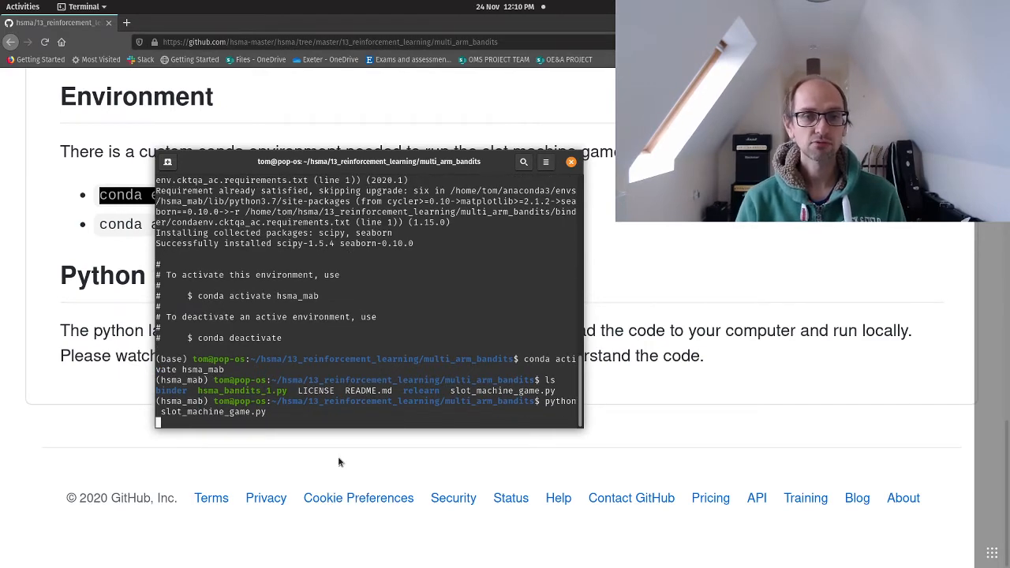
key(Return)
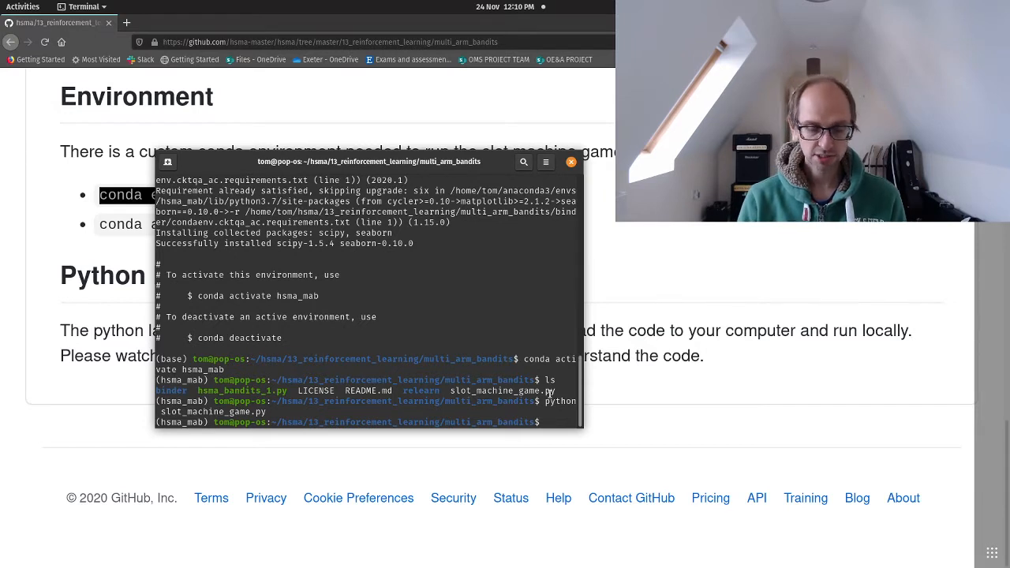
text(spyd)
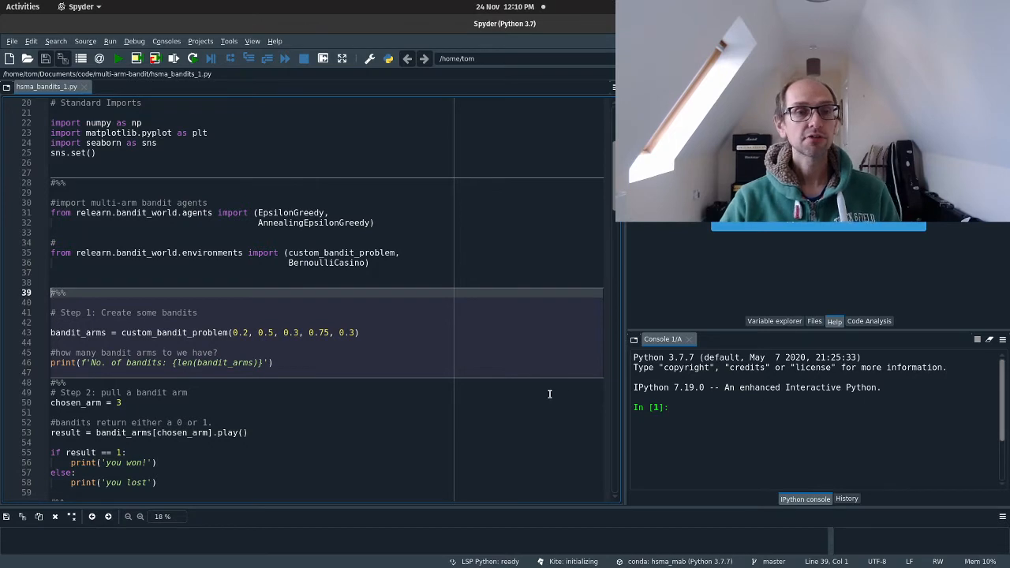
Show hsma_bandits_1.py in Spyder's editor alongside the Help pane
click(489, 58)
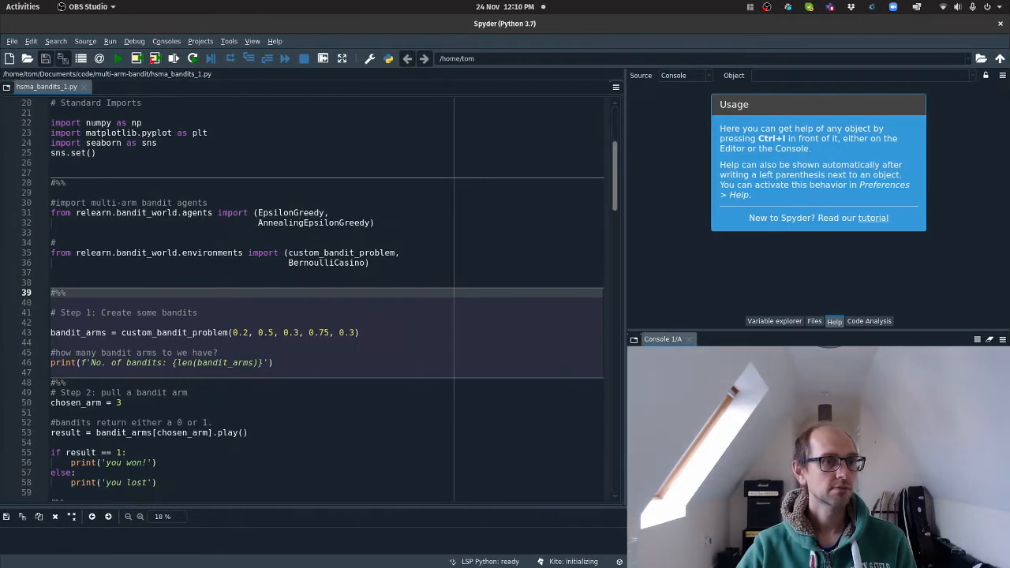
Browse for a new working directory and enter the hsma folder toward multi_arm_bandits
click(142, 290)
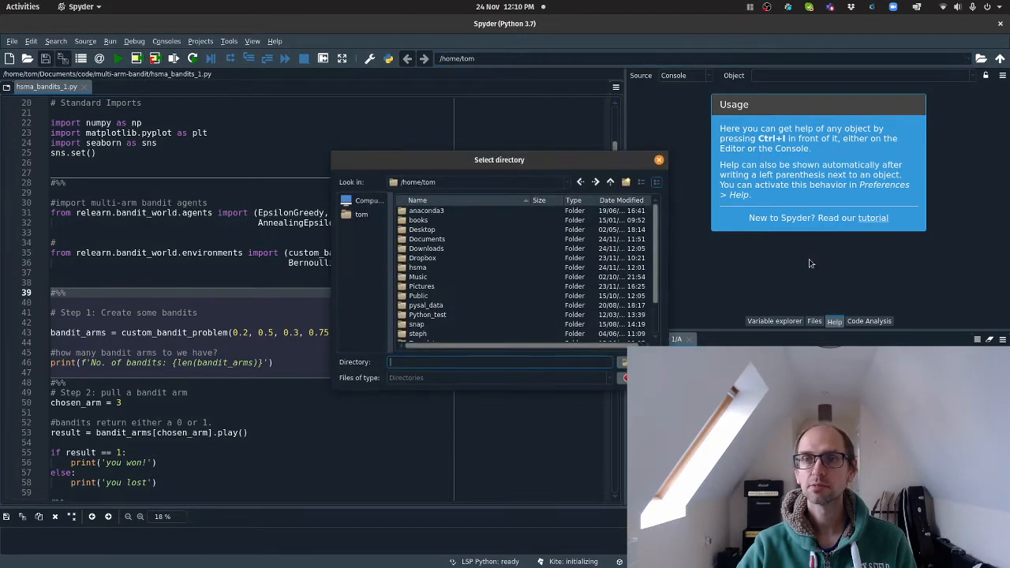
click(417, 267)
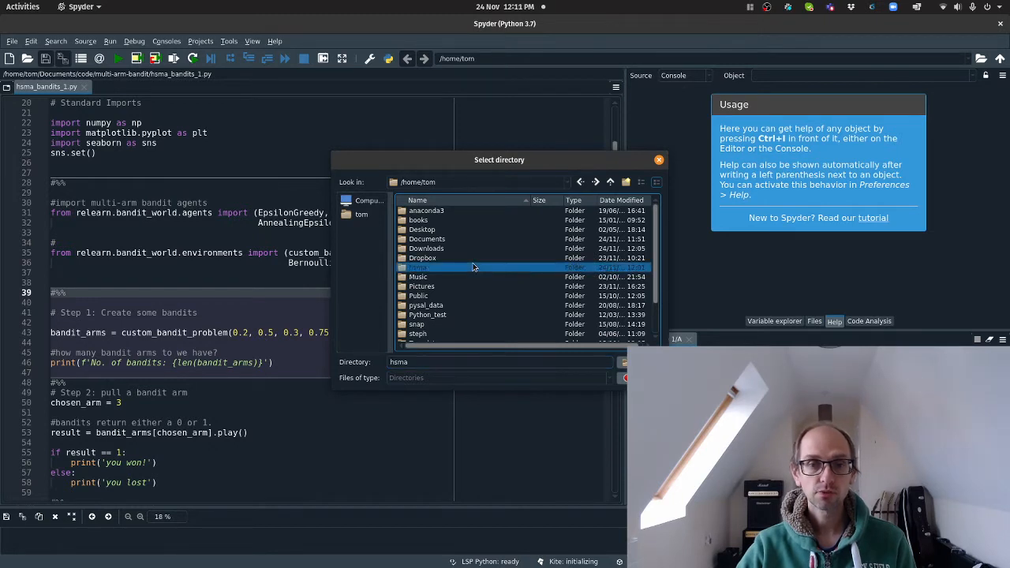
double_click(418, 267)
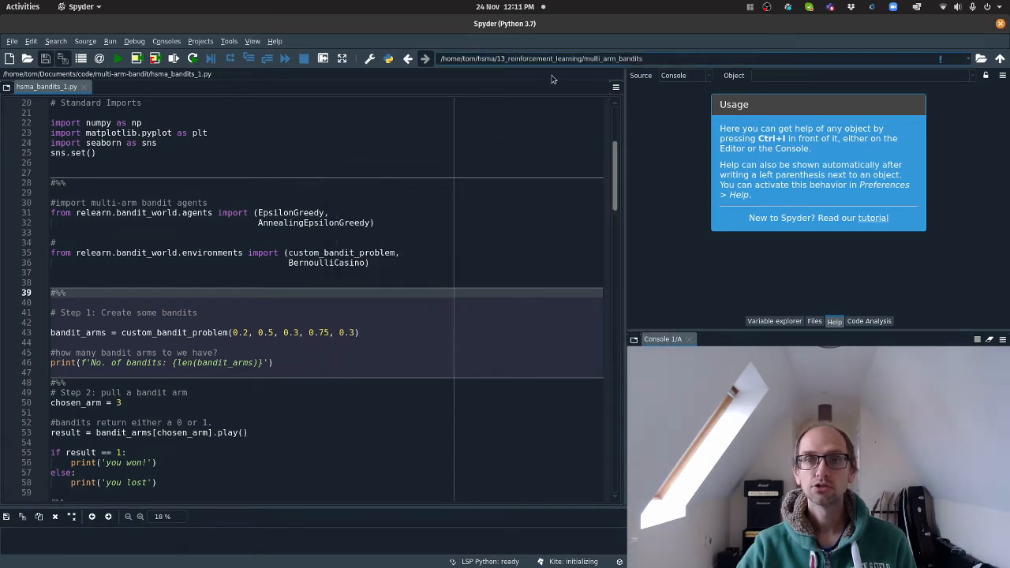
mouse_move(672, 191)
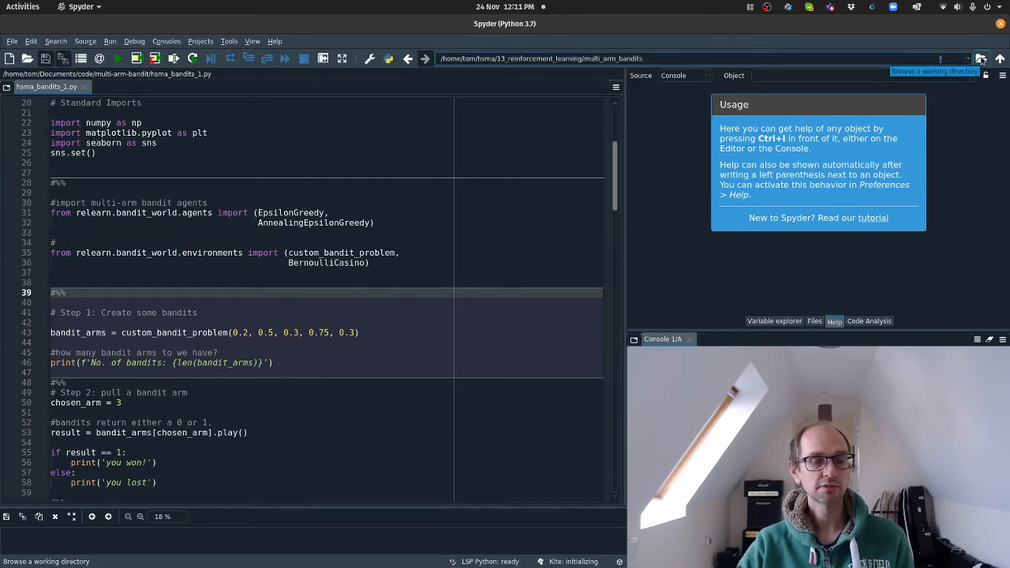
mouse_move(338, 202)
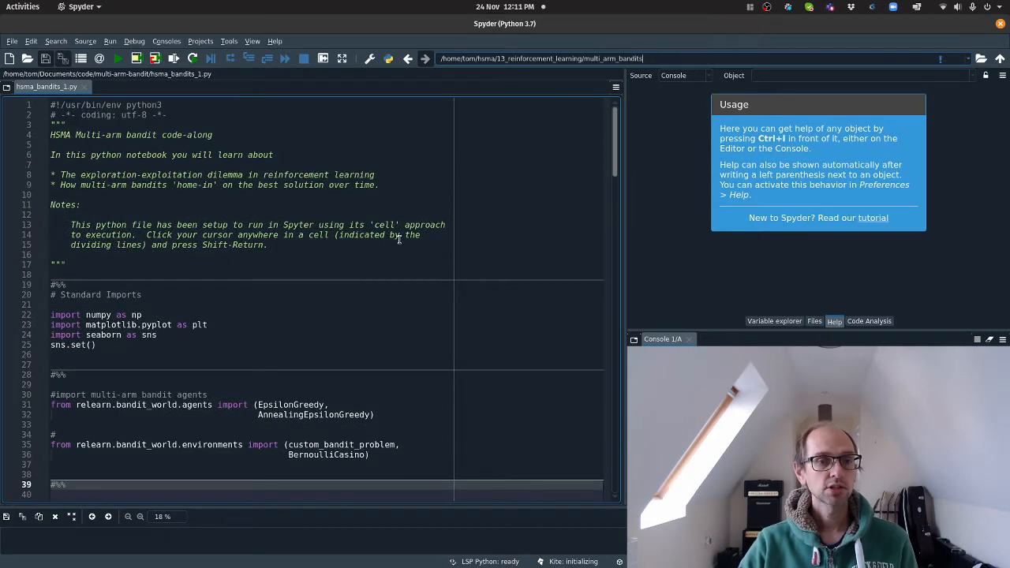
mouse_move(567, 333)
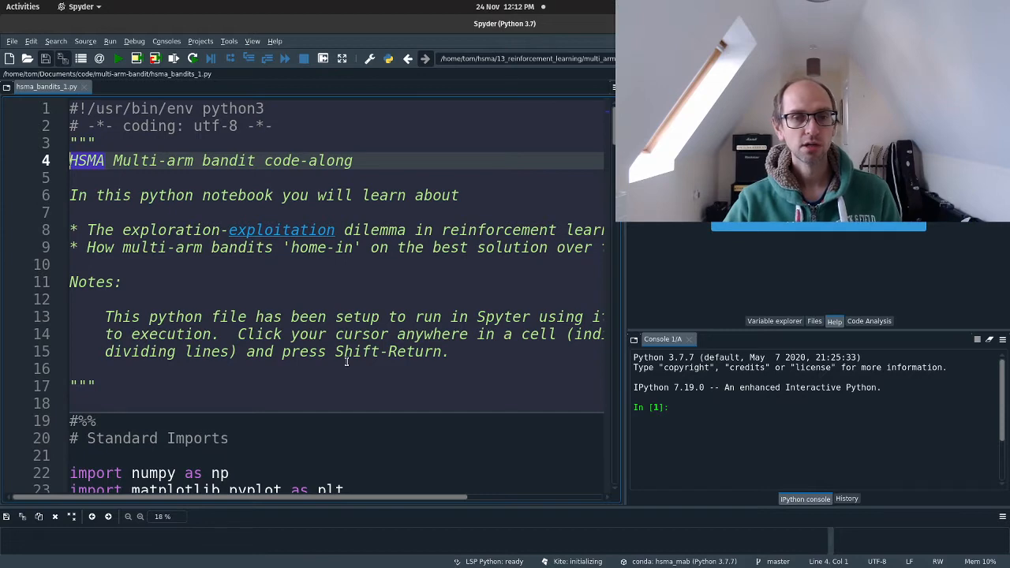
scroll(down, 3)
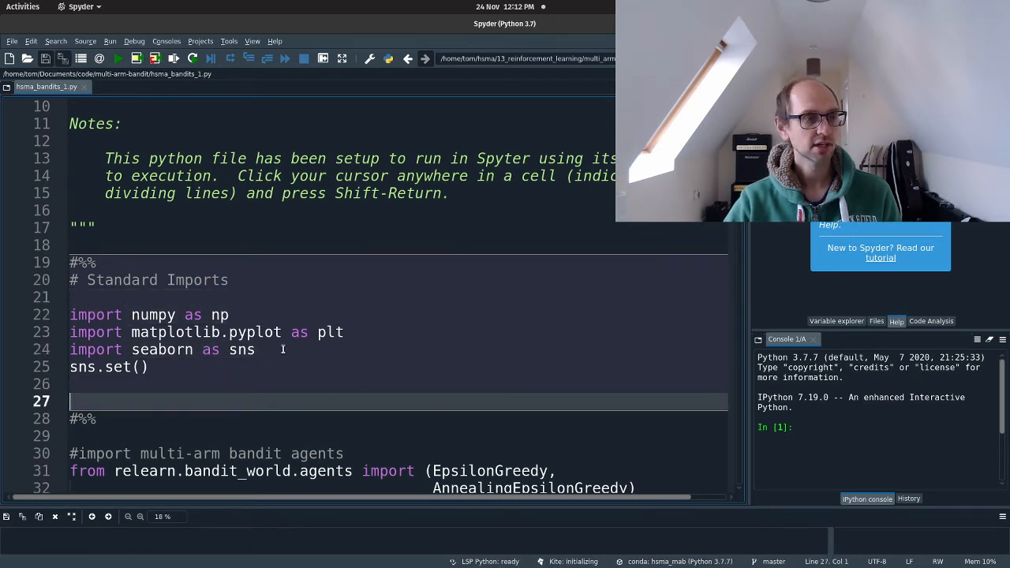
mouse_move(356, 379)
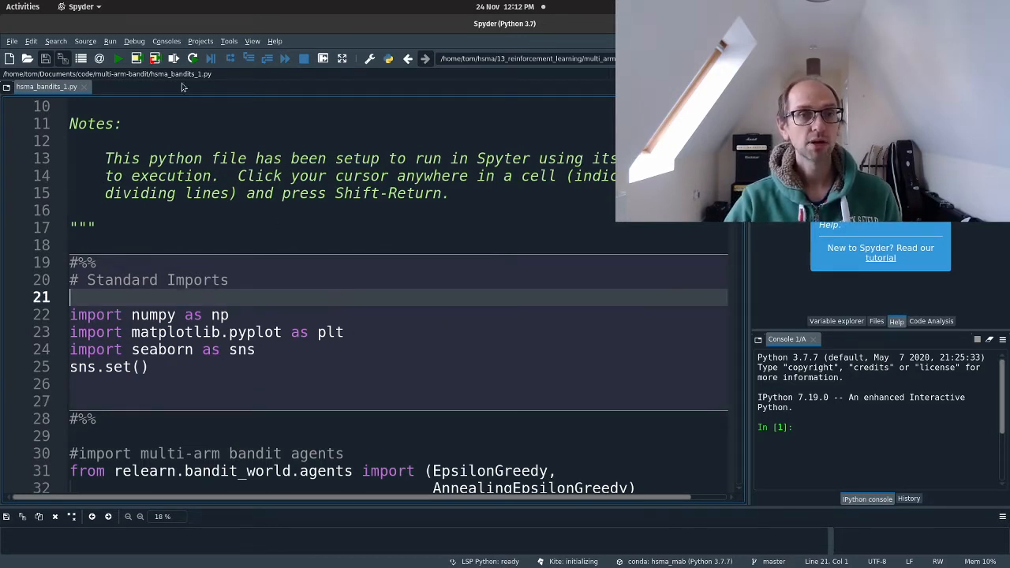
mouse_move(155, 58)
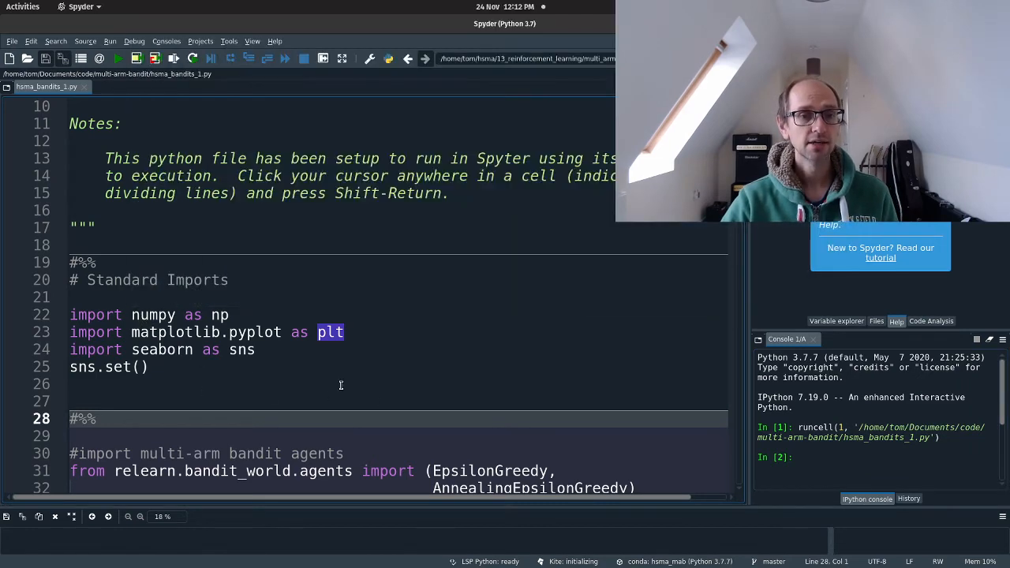
mouse_move(361, 402)
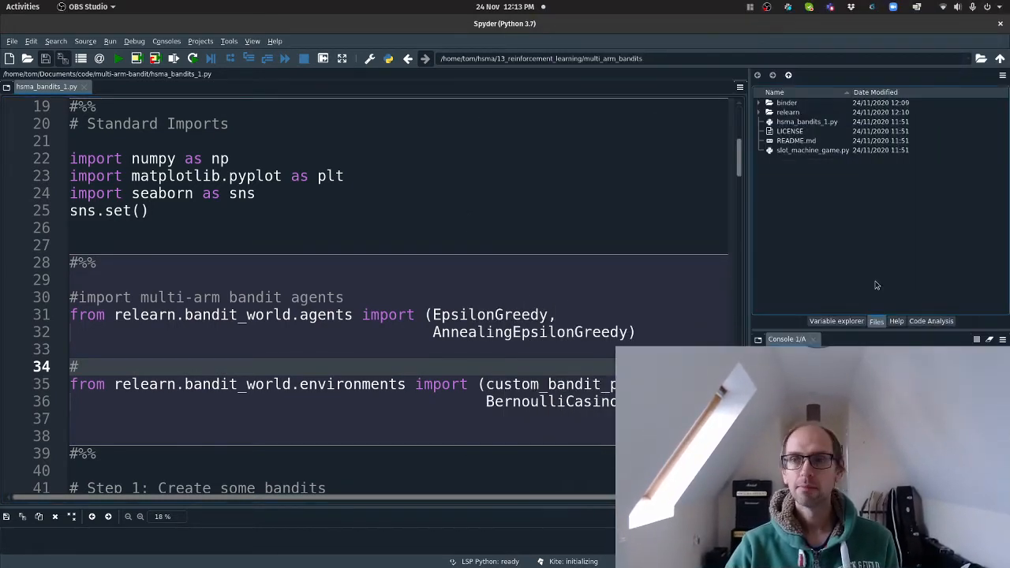
Expand the relearn folder and its bandit_world package in the Files pane
click(788, 112)
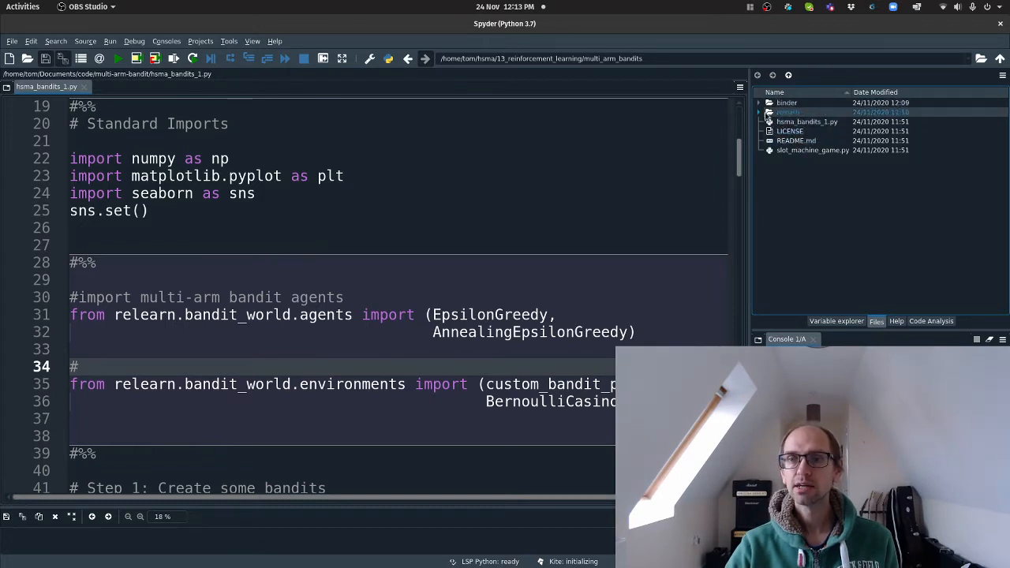
click(760, 112)
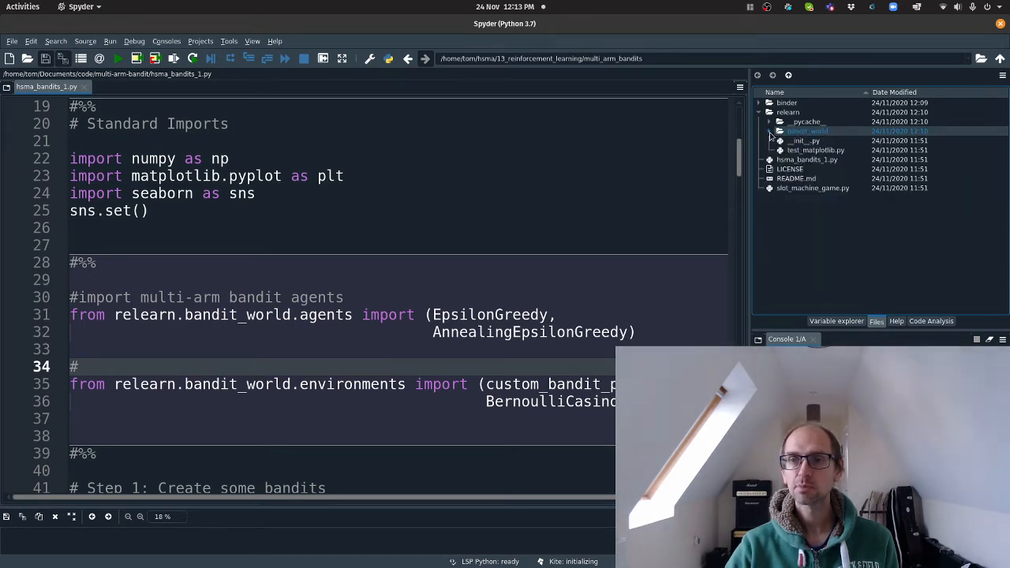
click(760, 112)
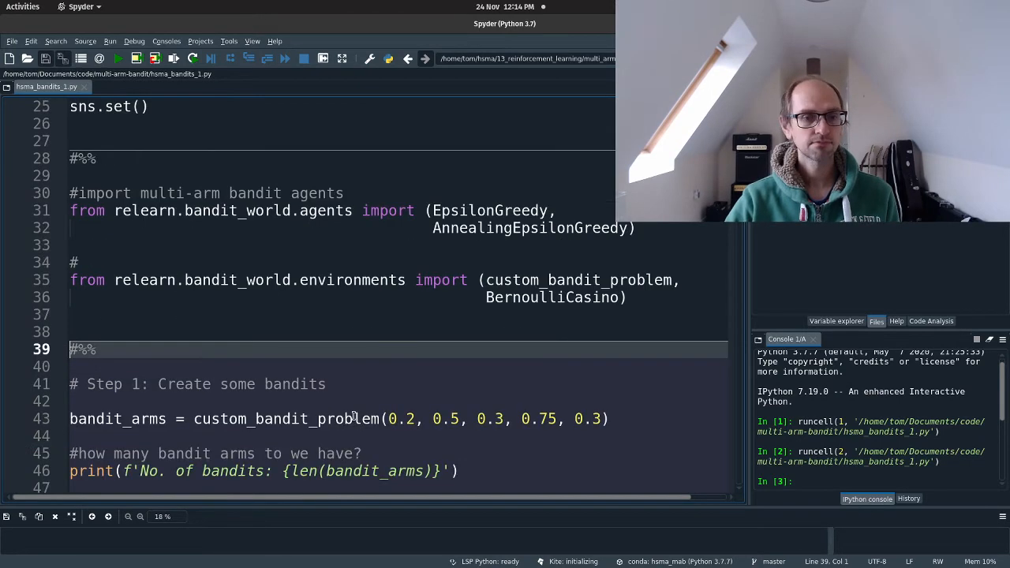
Scroll down to the cell importing the bandit agents and environments
scroll(down, 3)
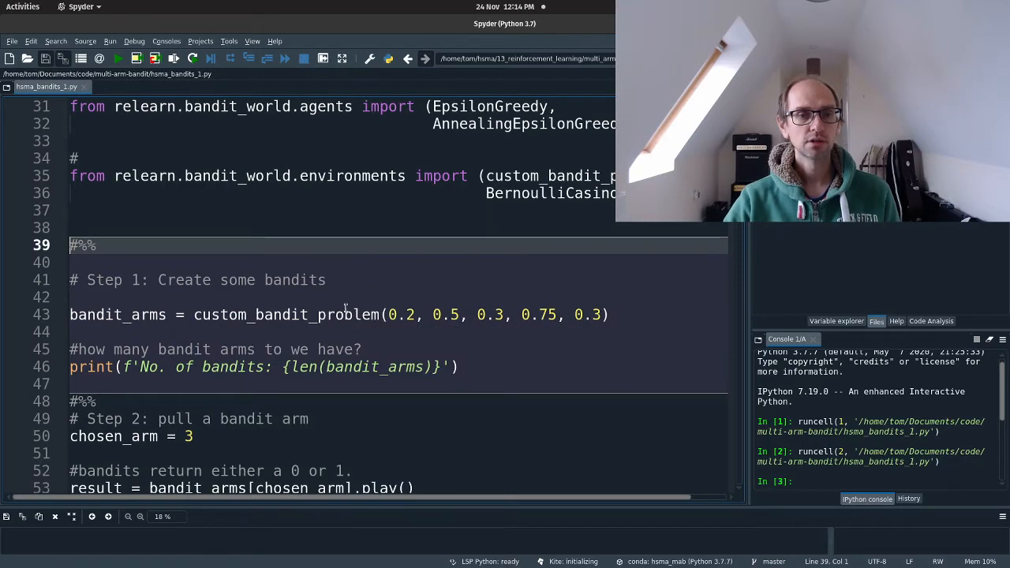
mouse_move(344, 315)
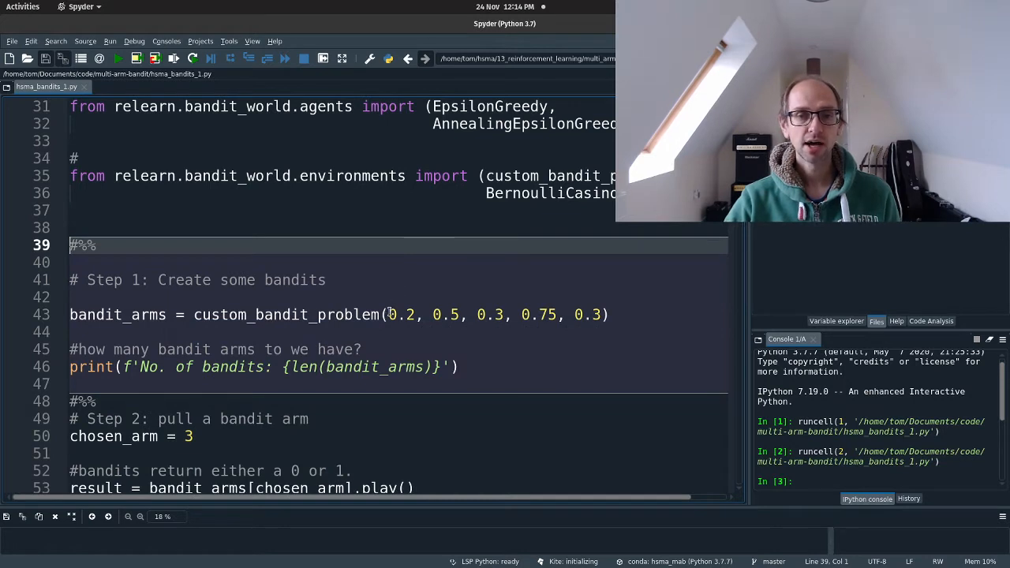
Highlight the five arm probabilities 0.2, 0.5, 0.3, 0.75 and 0.3
drag(388, 315, 600, 315)
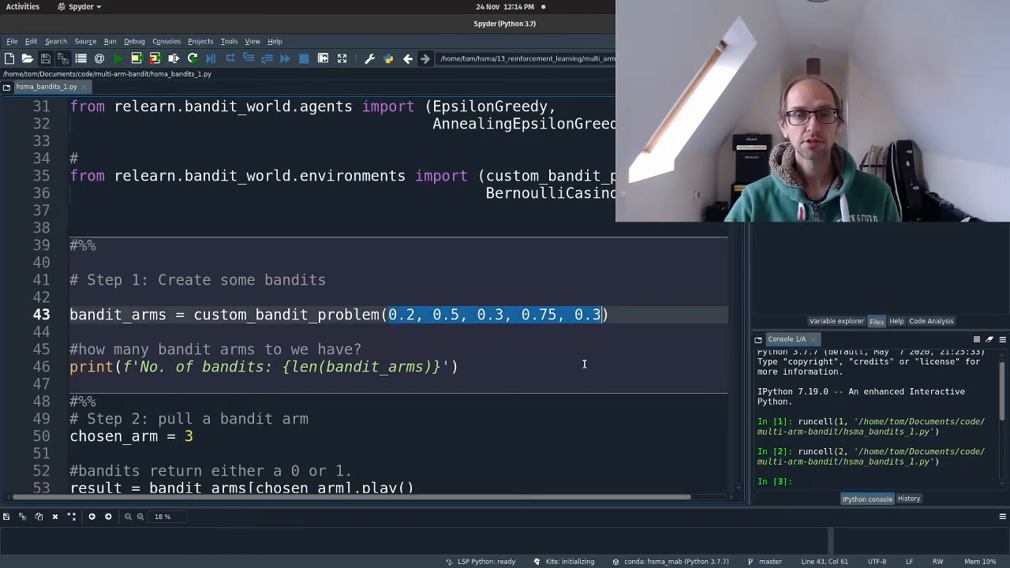
mouse_move(705, 314)
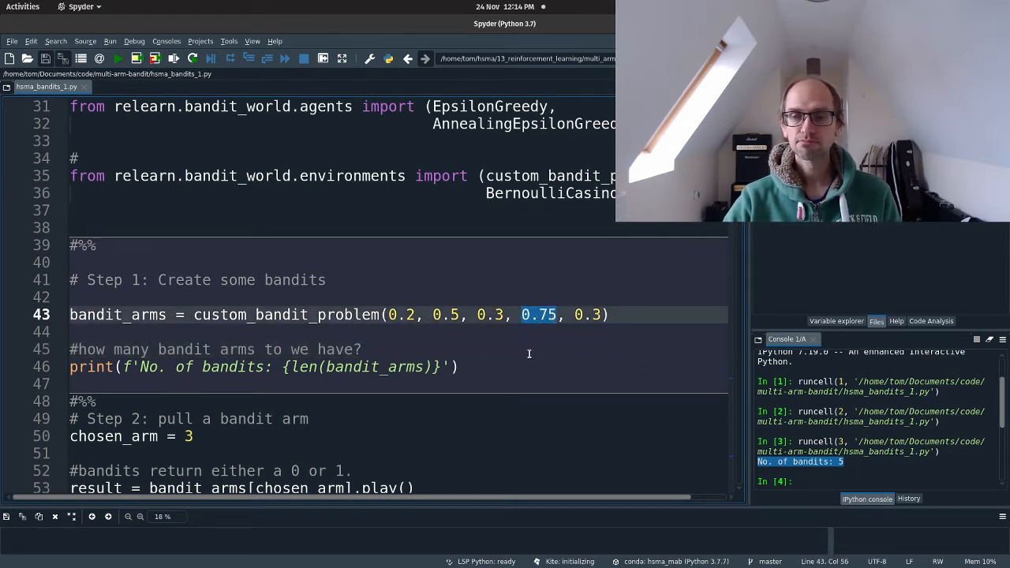
mouse_move(528, 363)
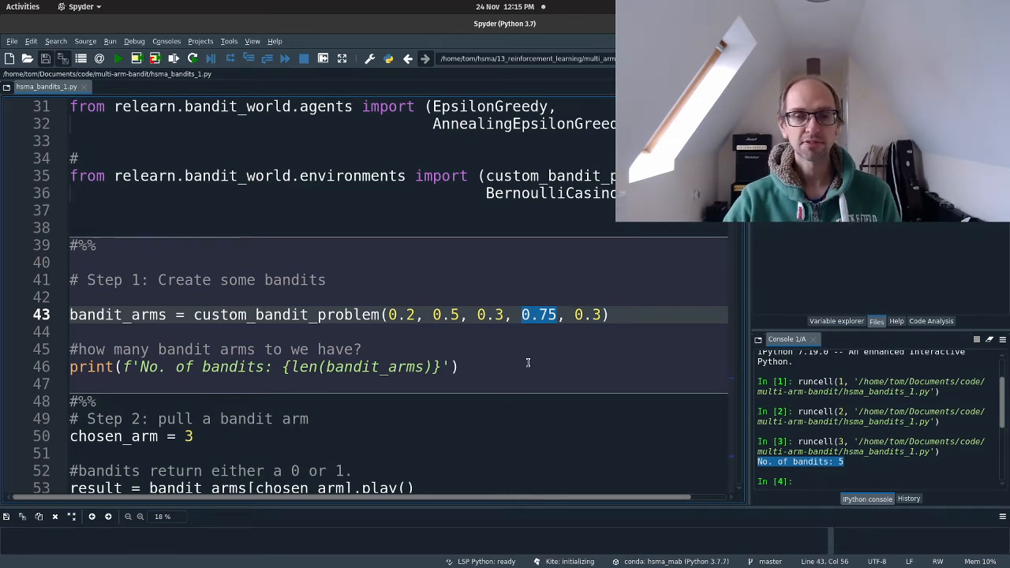
Run the Step 2 play() cell twice, printing 'you lost' then 'you won!'
scroll(down, 3)
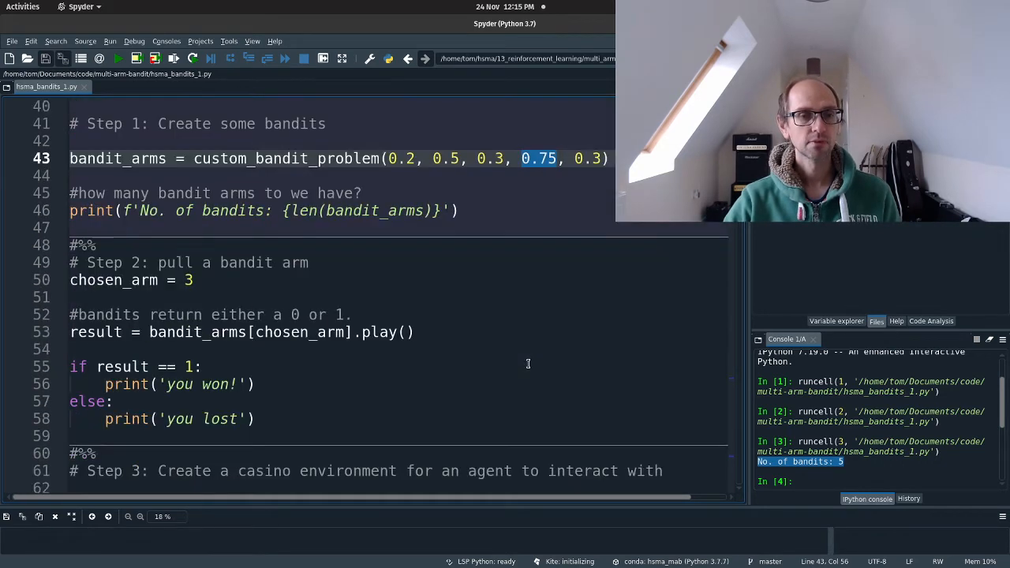
click(529, 366)
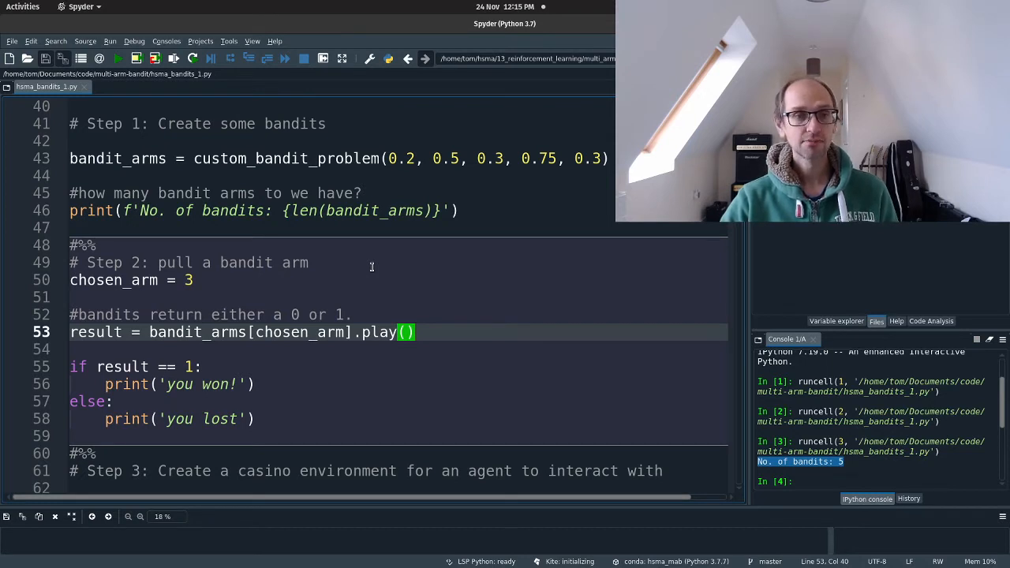
mouse_move(176, 332)
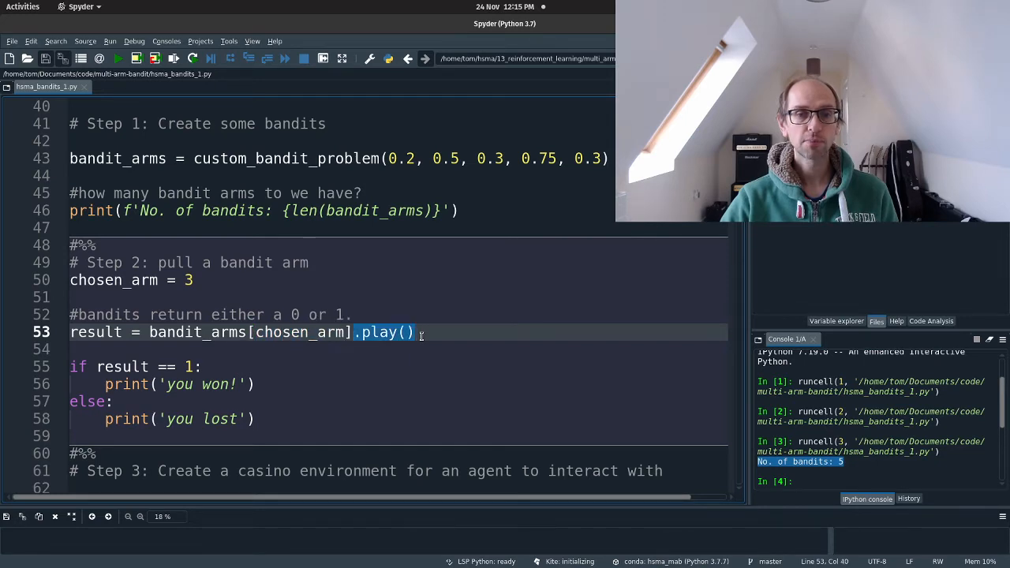
double_click(94, 332)
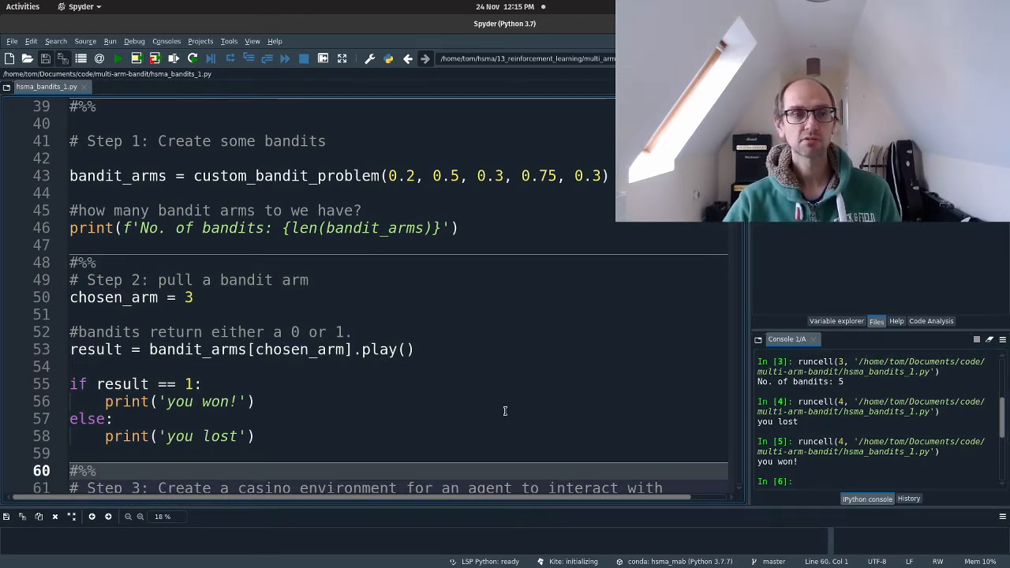
scroll(down, 3)
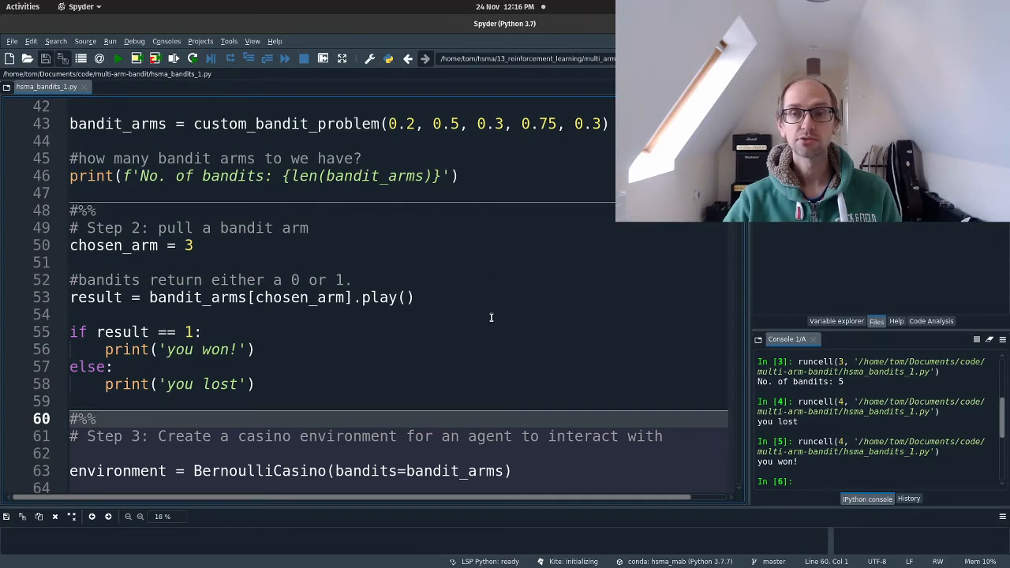
Highlight BernoulliCasino and environment, then run the Step 3 casino environment cell
scroll(down, 3)
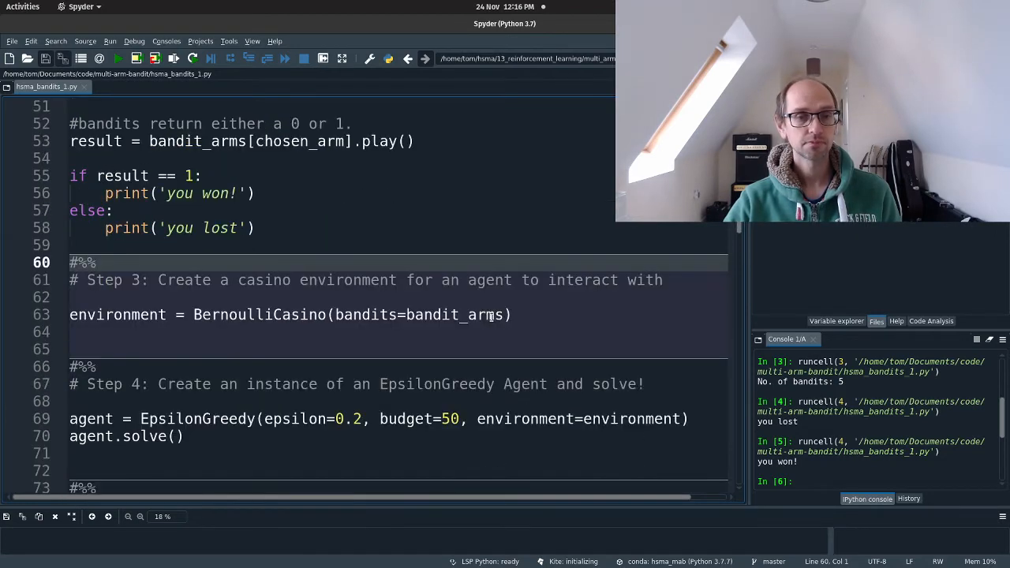
click(514, 315)
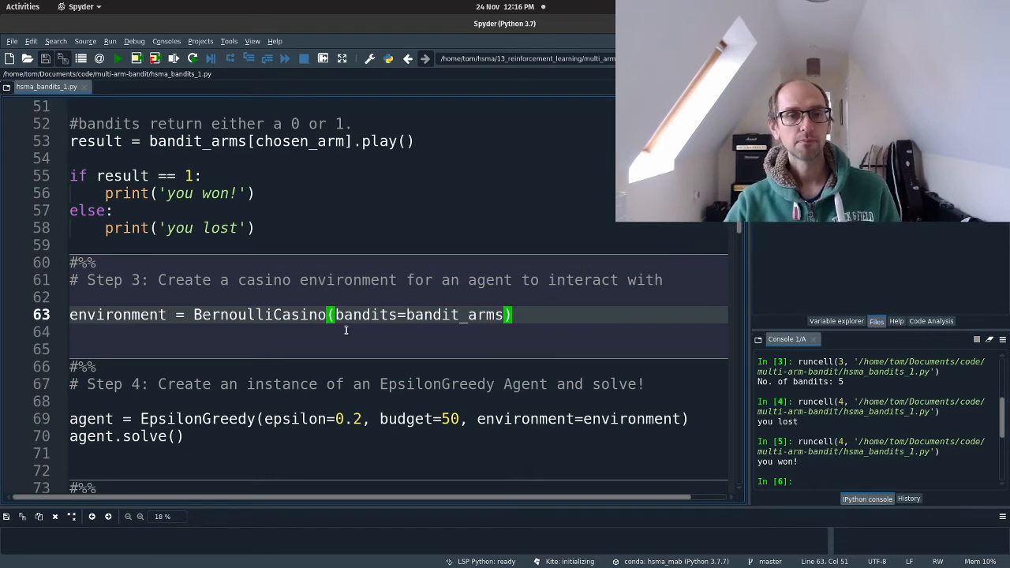
double_click(260, 315)
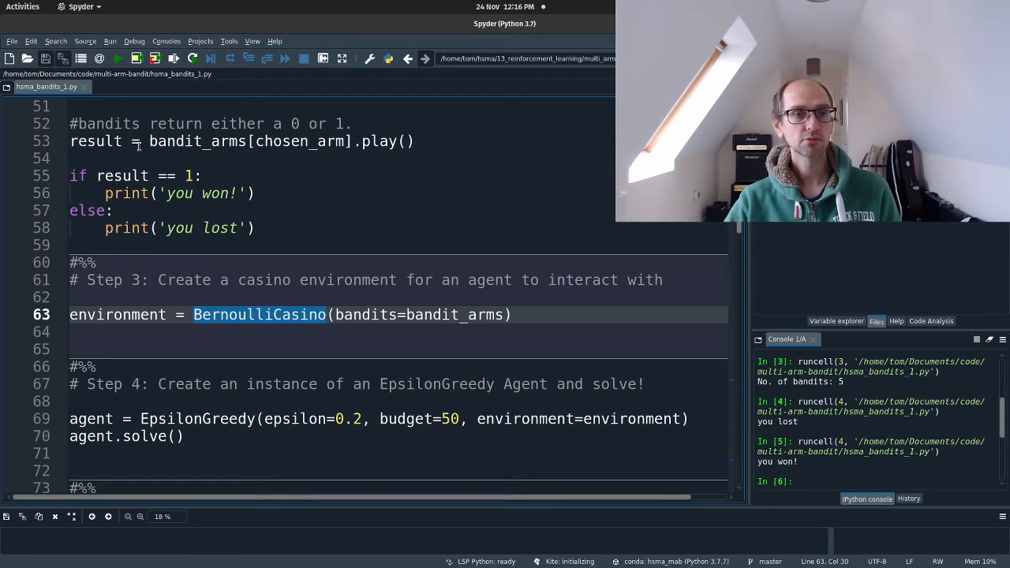
double_click(117, 315)
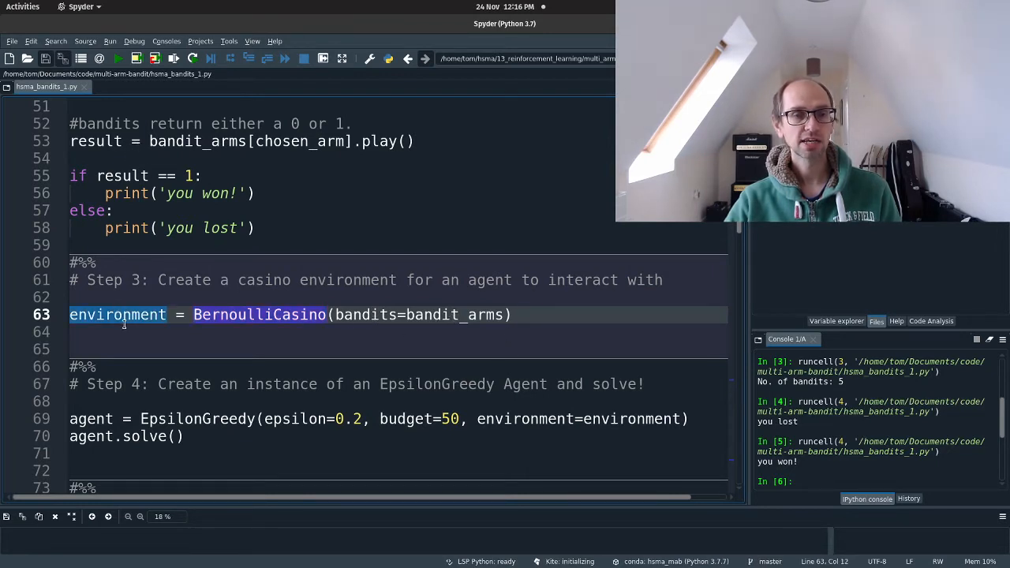
double_click(117, 315)
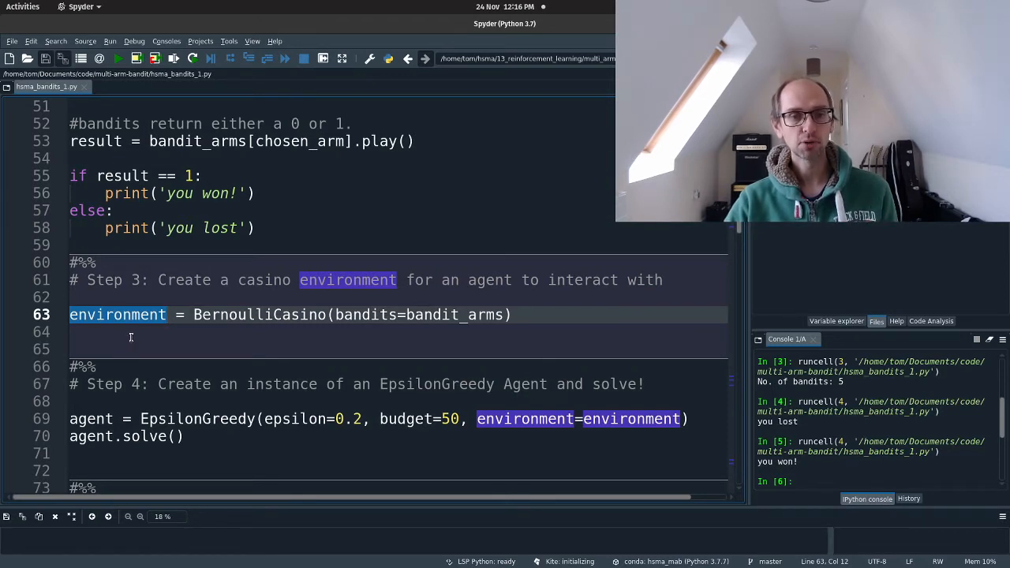
click(576, 332)
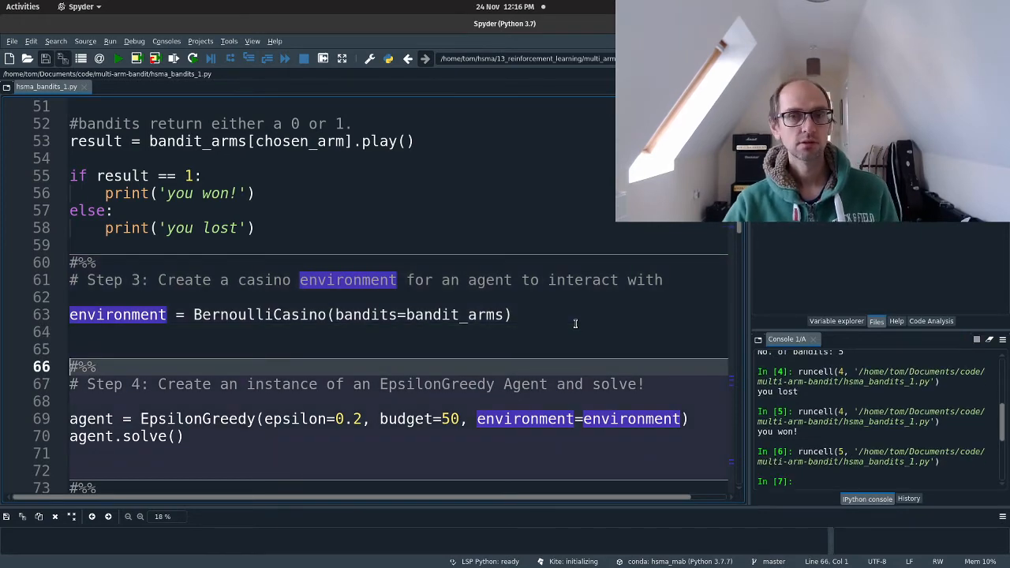
scroll(down, 3)
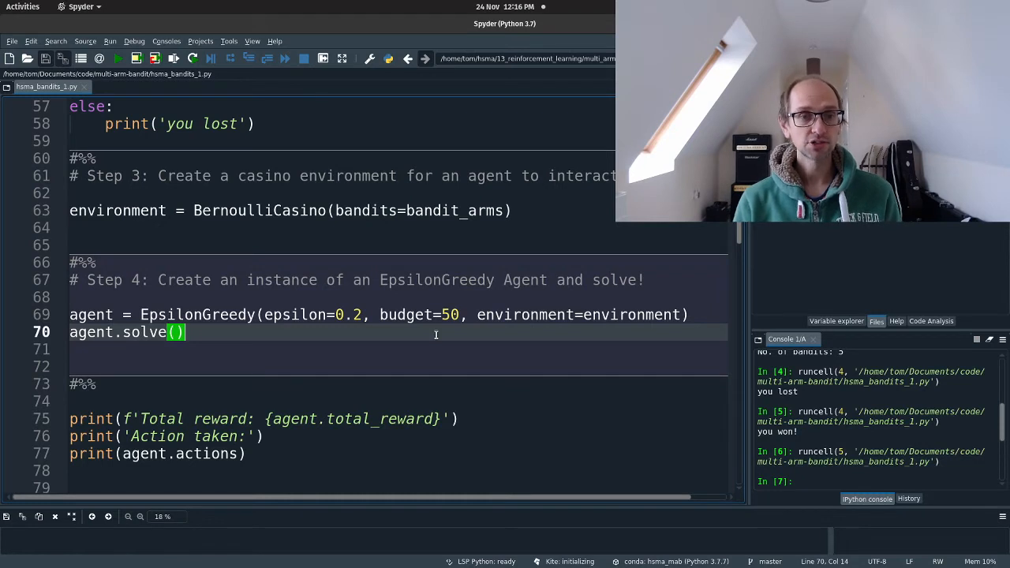
double_click(196, 315)
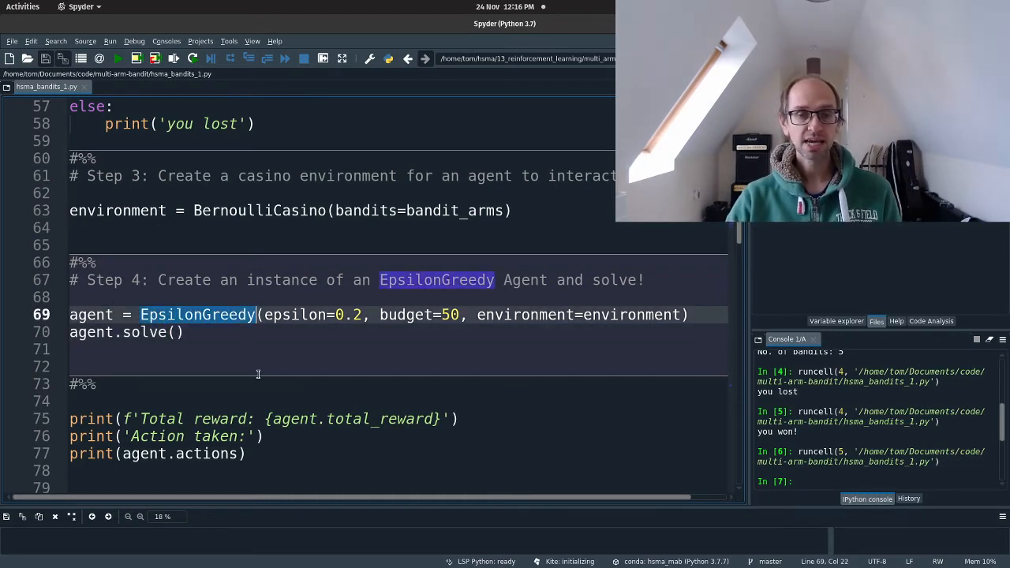
mouse_move(286, 351)
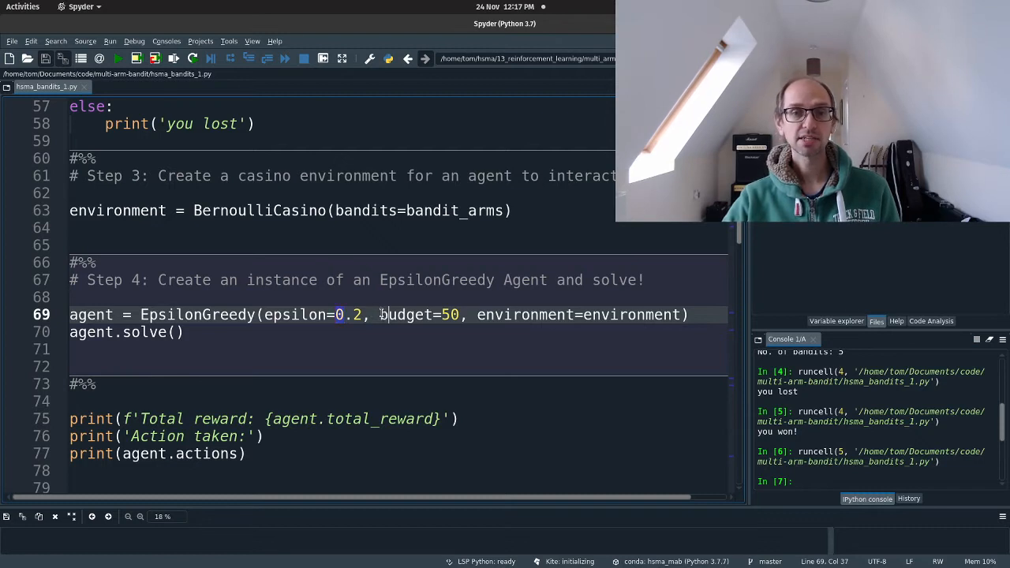
double_click(405, 315)
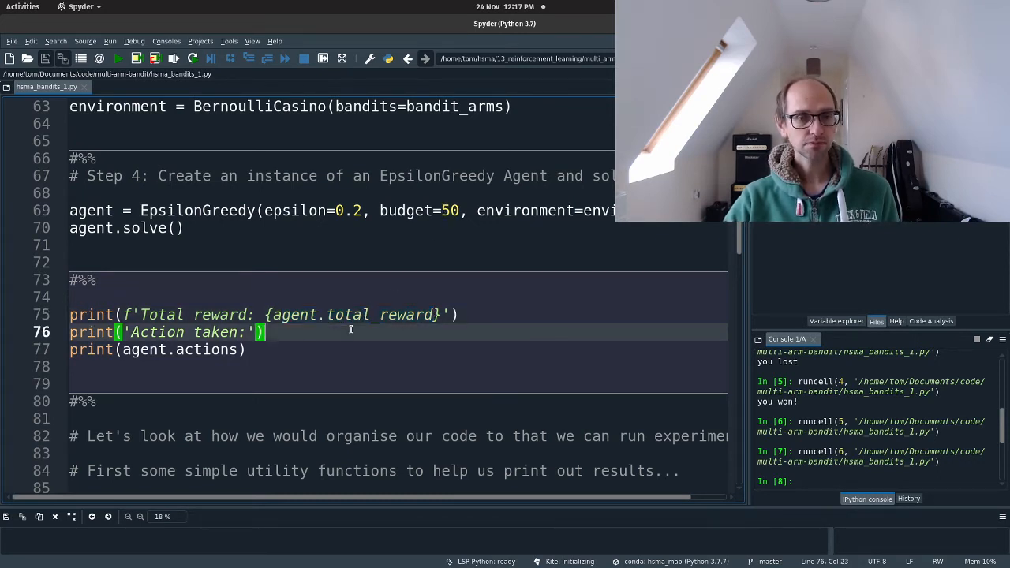
mouse_move(360, 299)
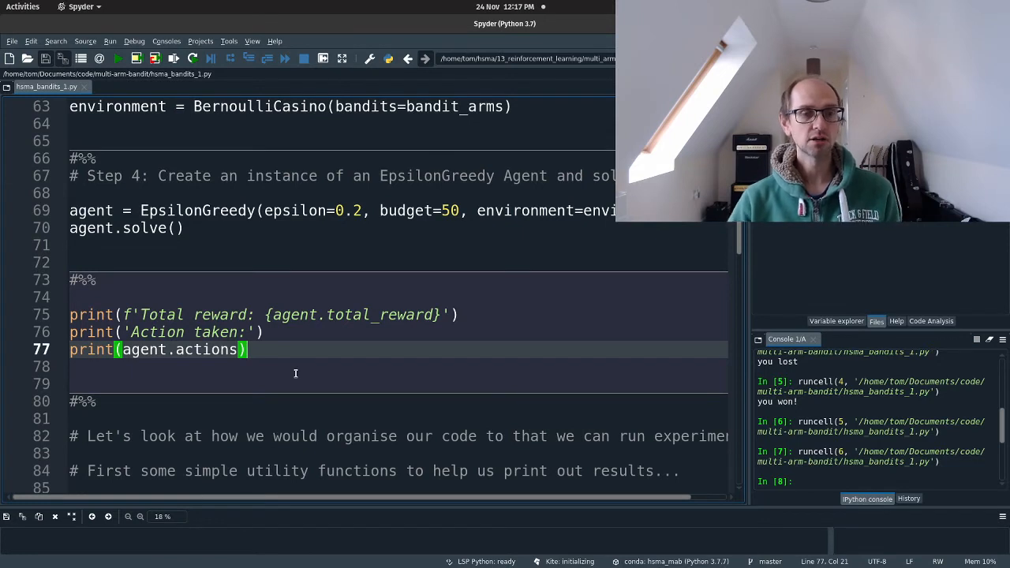
mouse_move(312, 274)
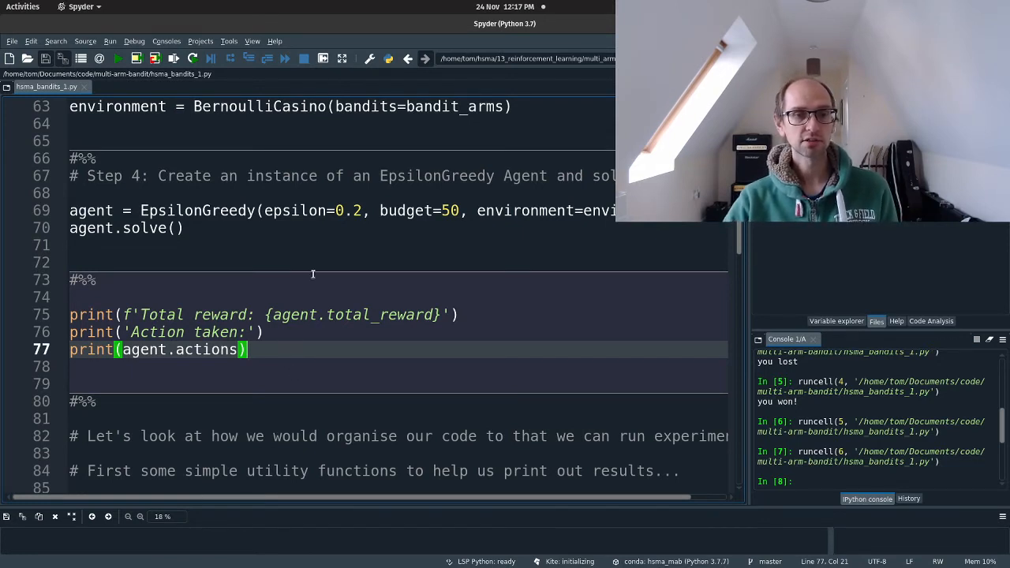
mouse_move(278, 285)
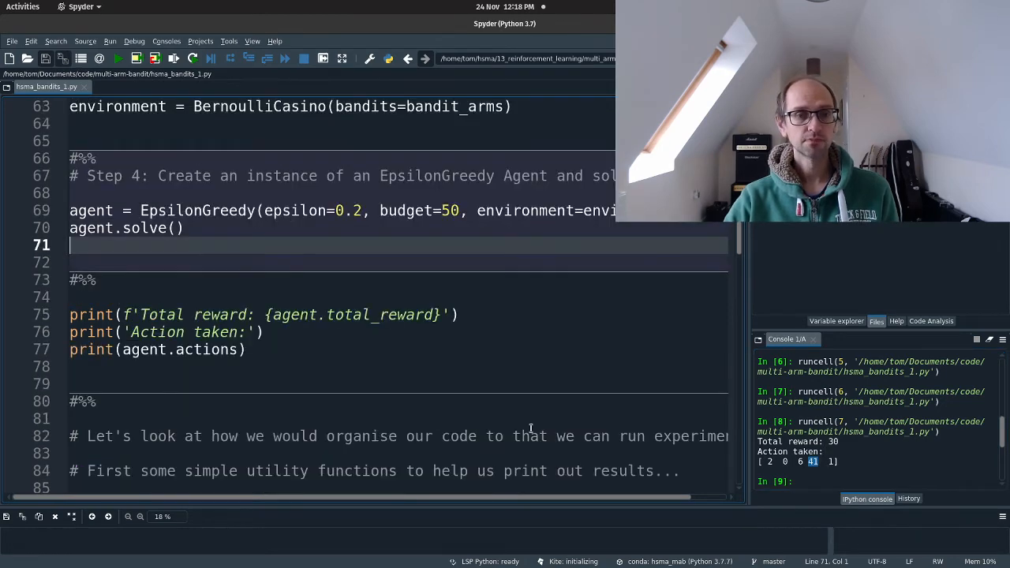
Scroll past the results printing total reward 30 to the utility print functions
scroll(down, 3)
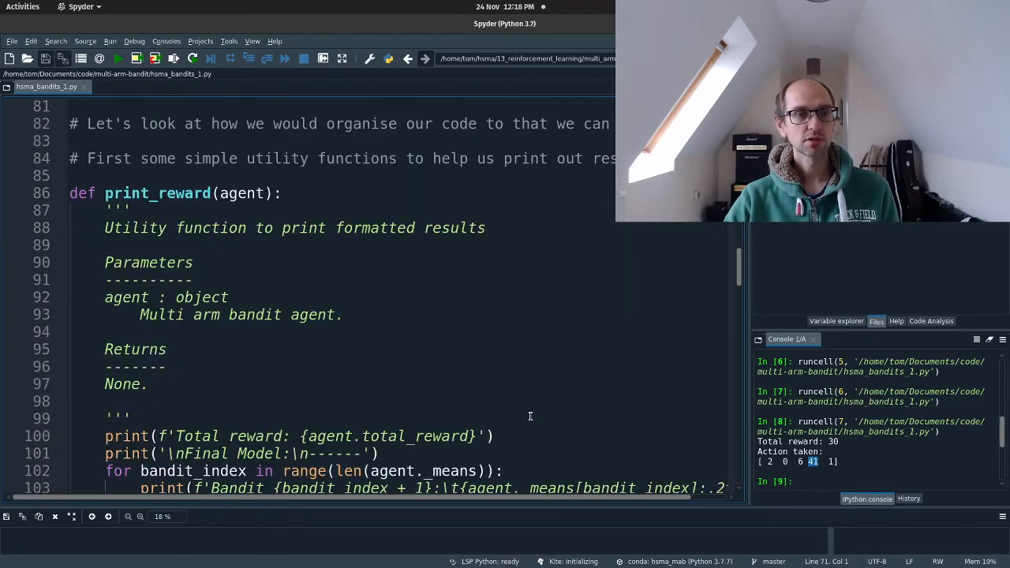
scroll(down, 3)
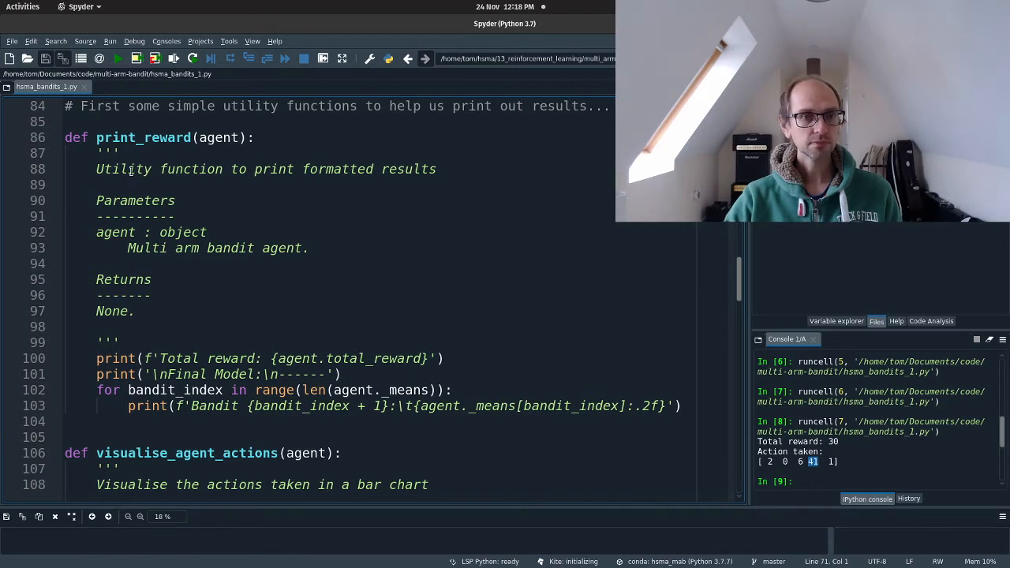
double_click(219, 138)
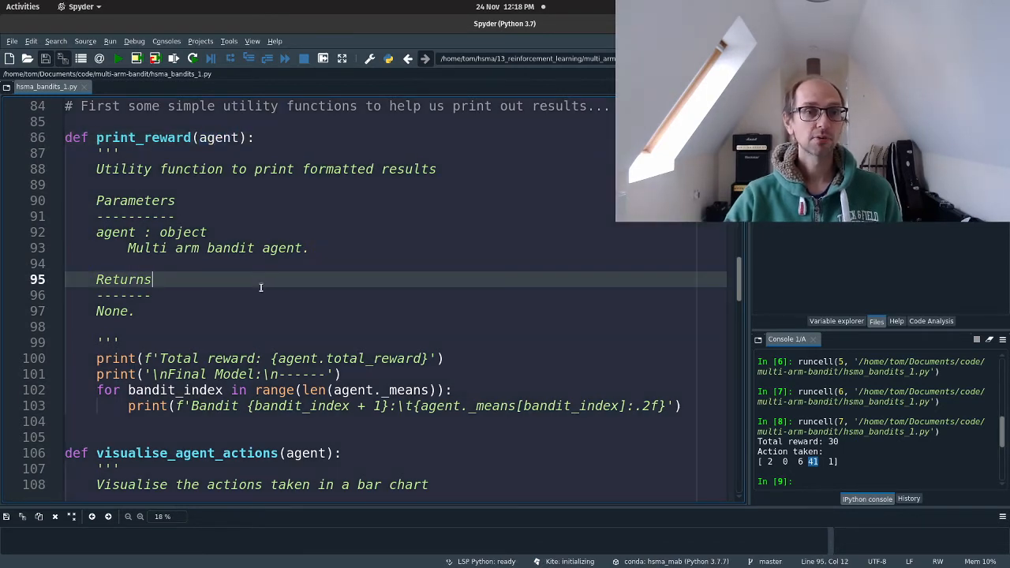
double_click(123, 279)
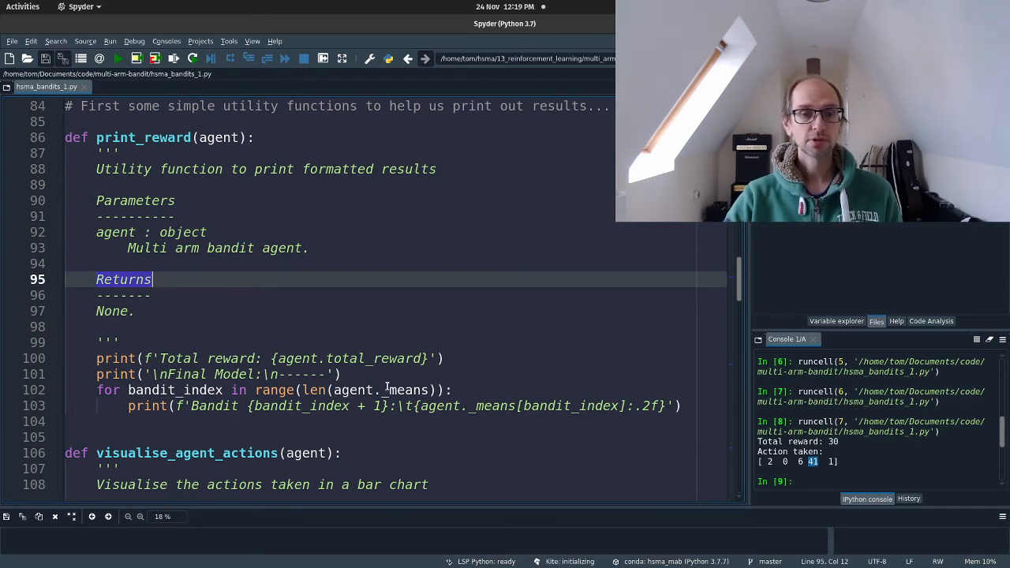
mouse_move(483, 328)
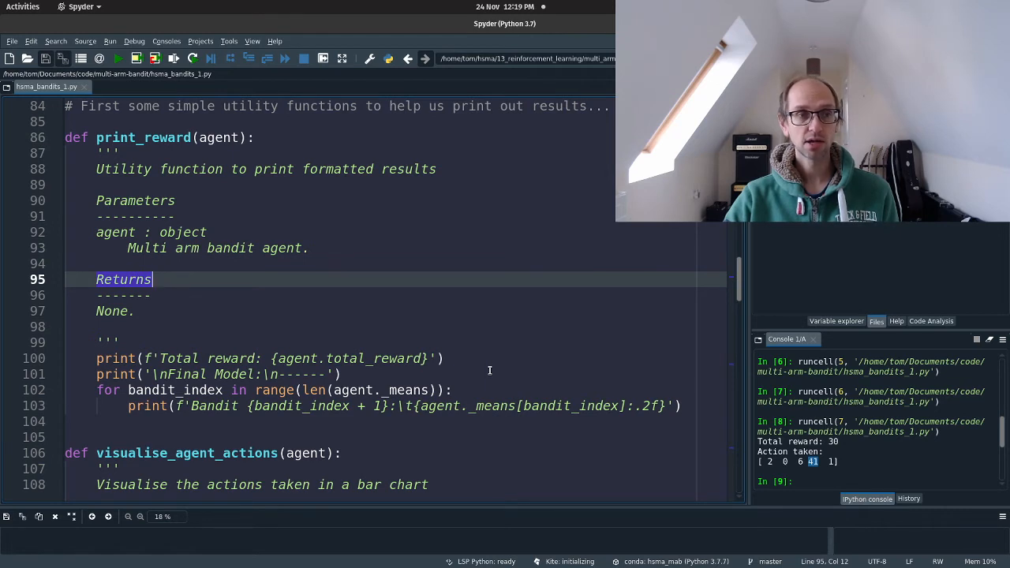
mouse_move(479, 417)
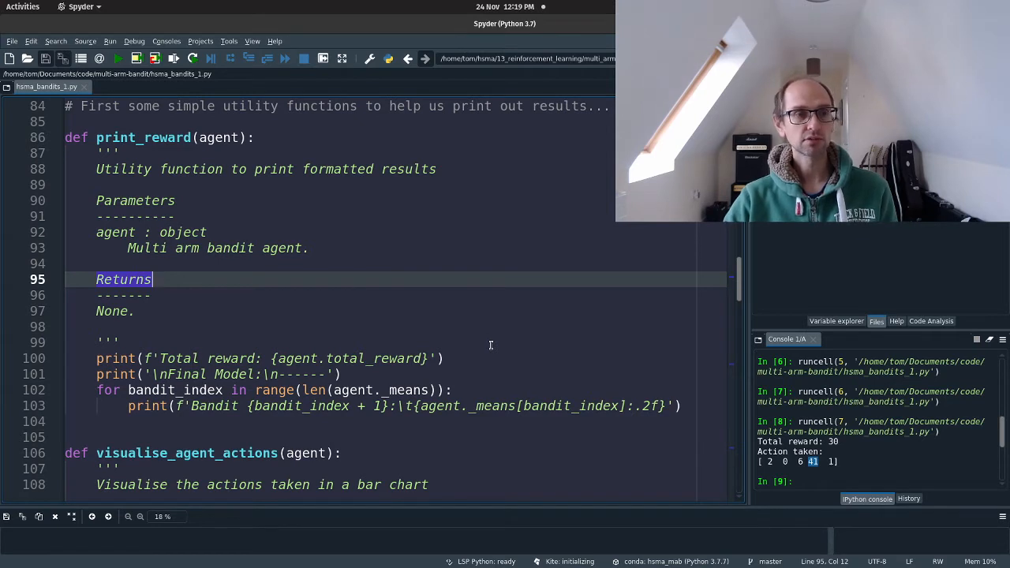
Scroll through the complete visualise_agent_actions bar-chart function
scroll(down, 3)
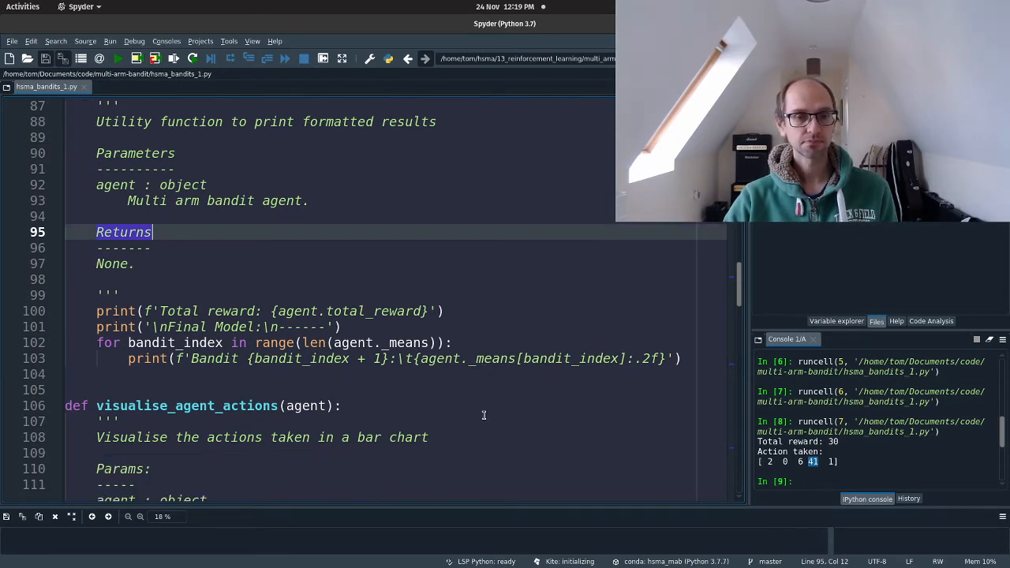
scroll(down, 3)
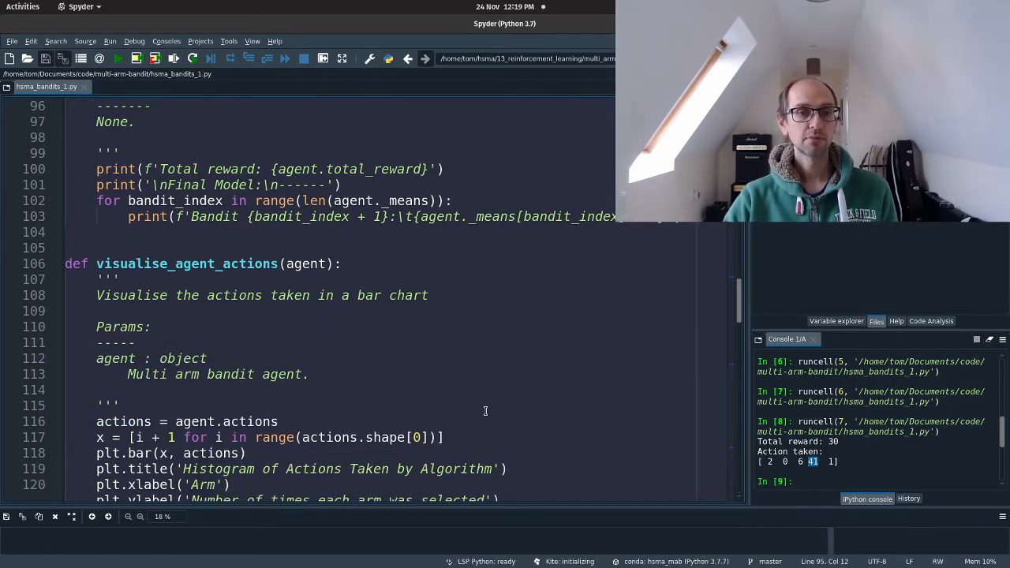
scroll(down, 3)
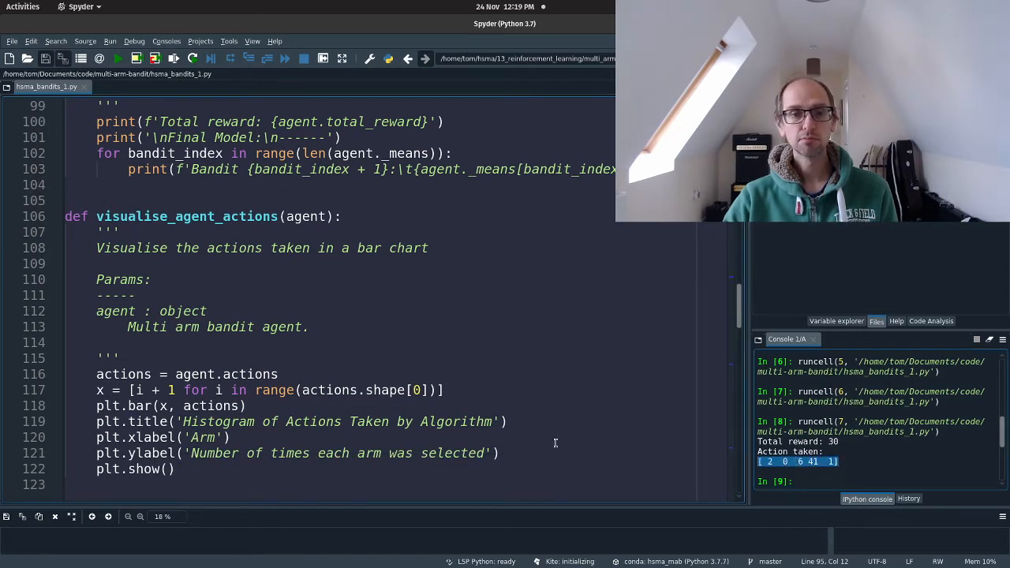
mouse_move(291, 465)
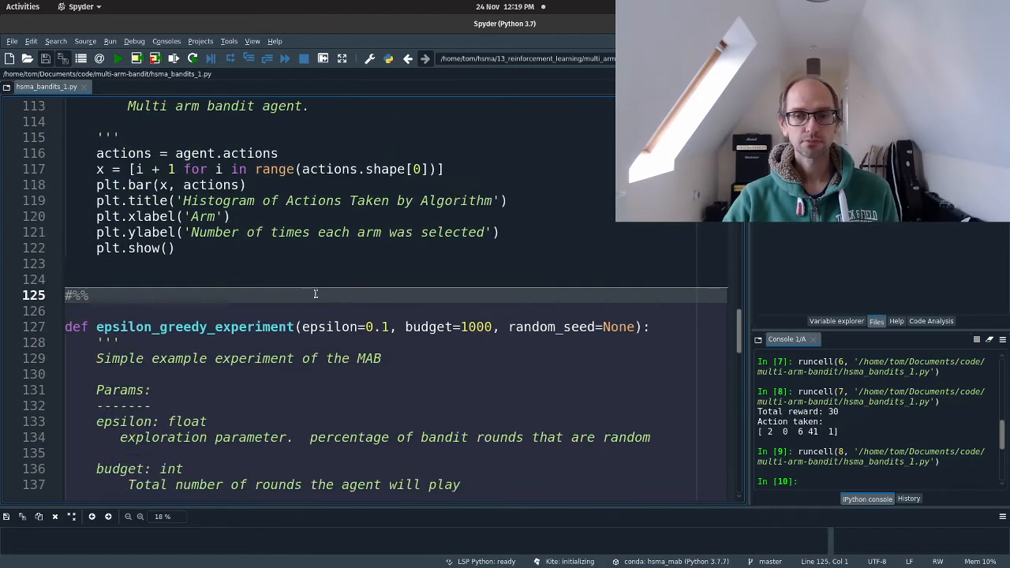
scroll(down, 3)
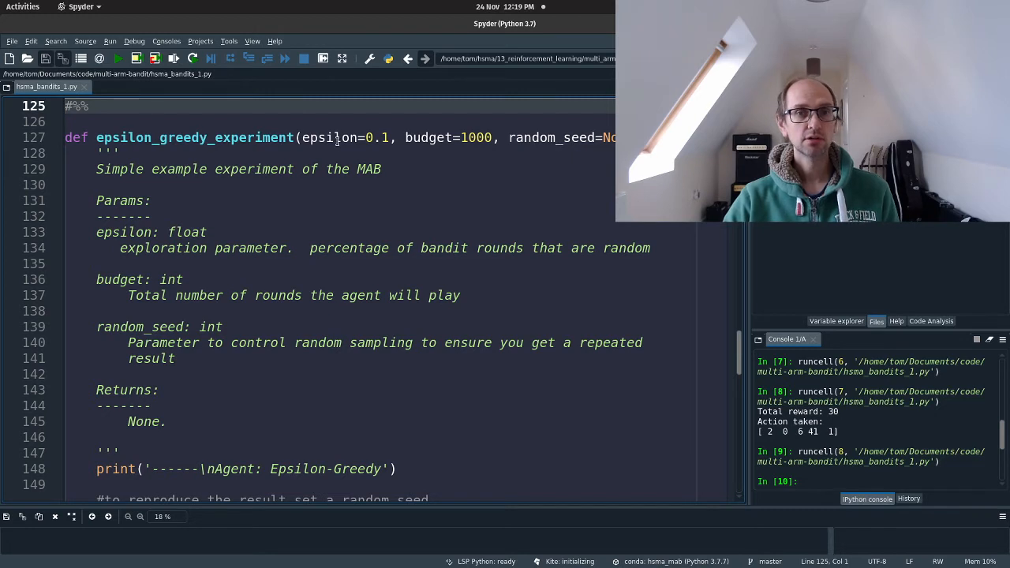
mouse_move(371, 201)
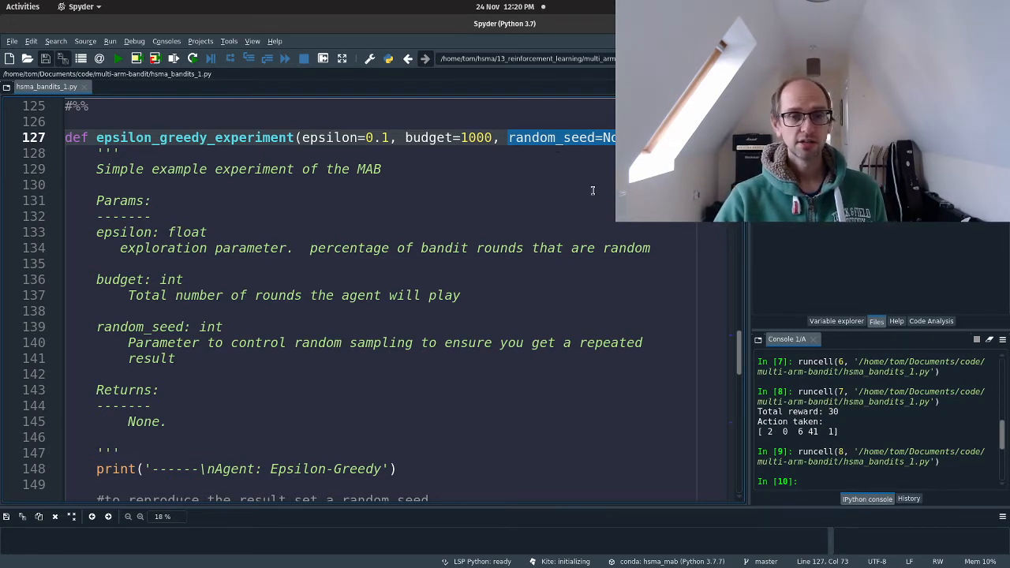
mouse_move(581, 256)
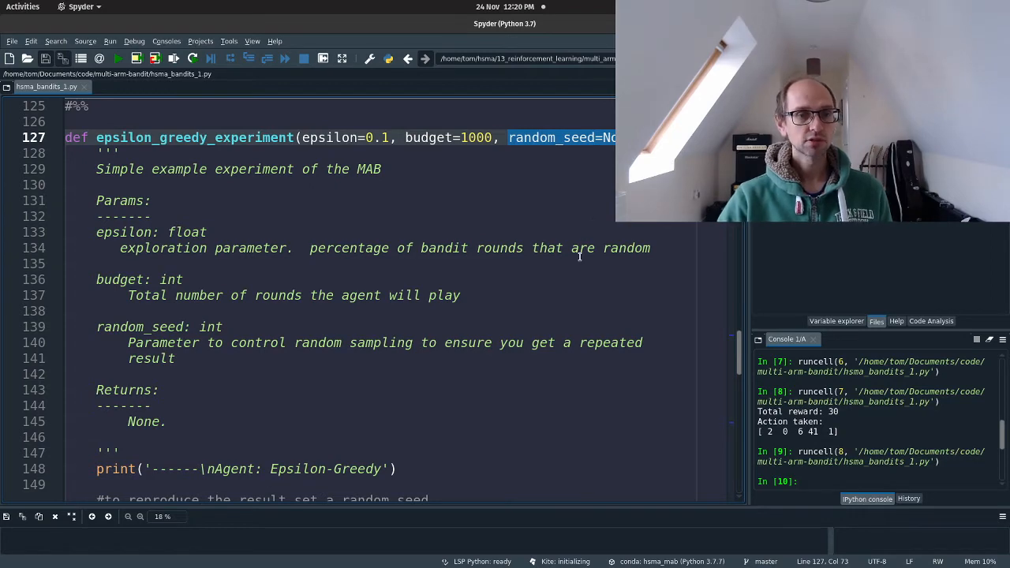
scroll(down, 3)
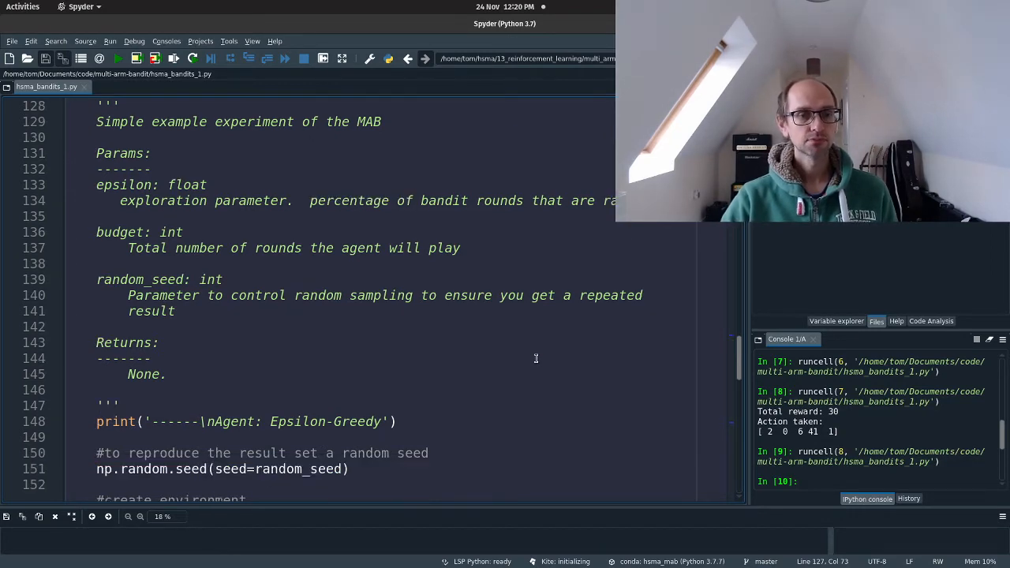
scroll(down, 3)
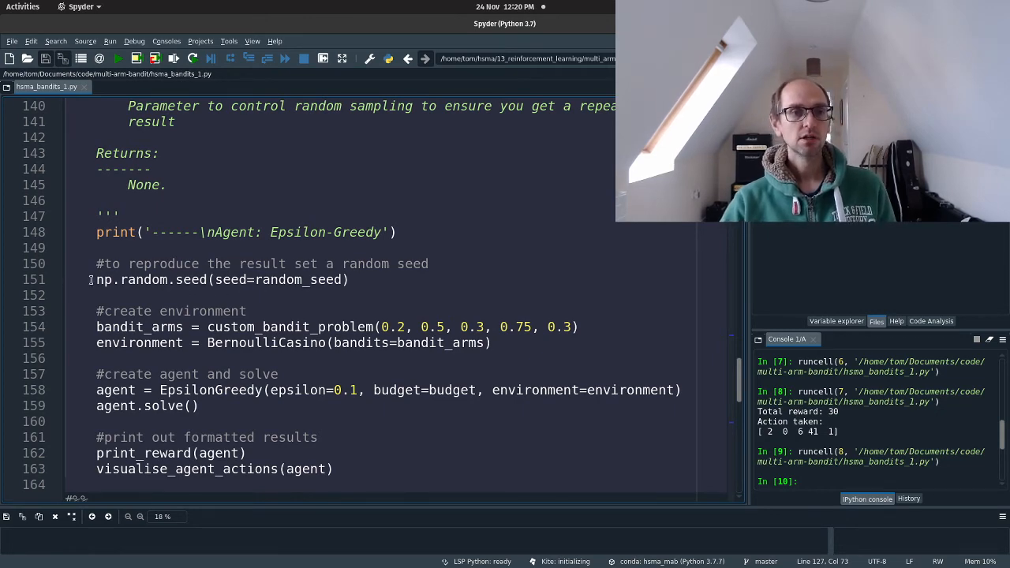
triple_click(221, 279)
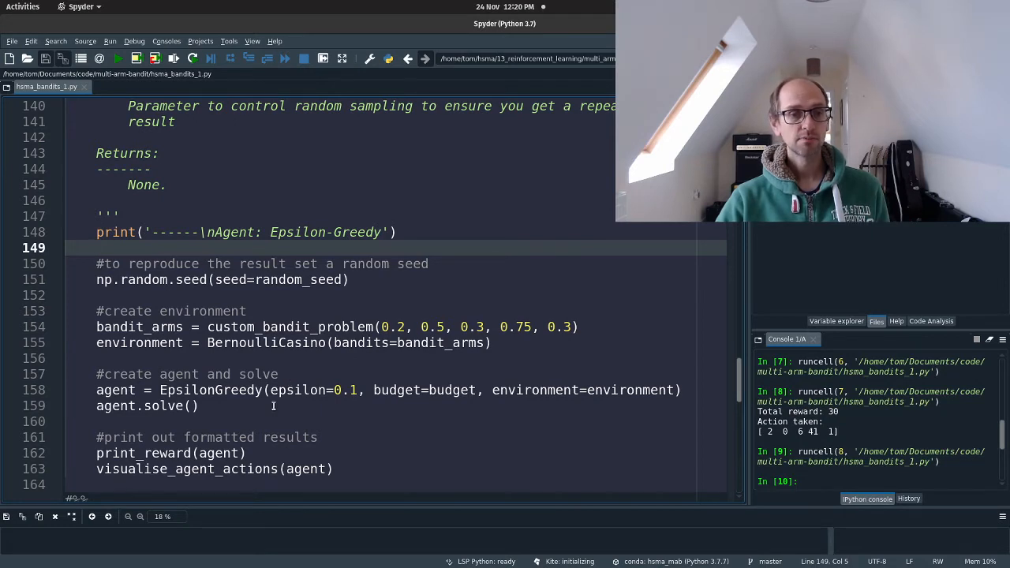
scroll(down, 3)
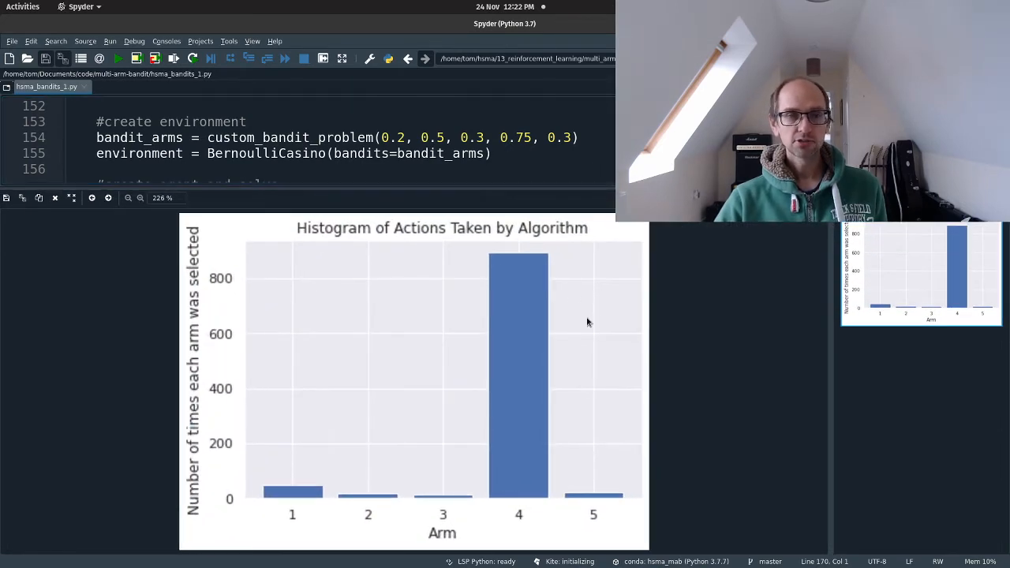
mouse_move(298, 517)
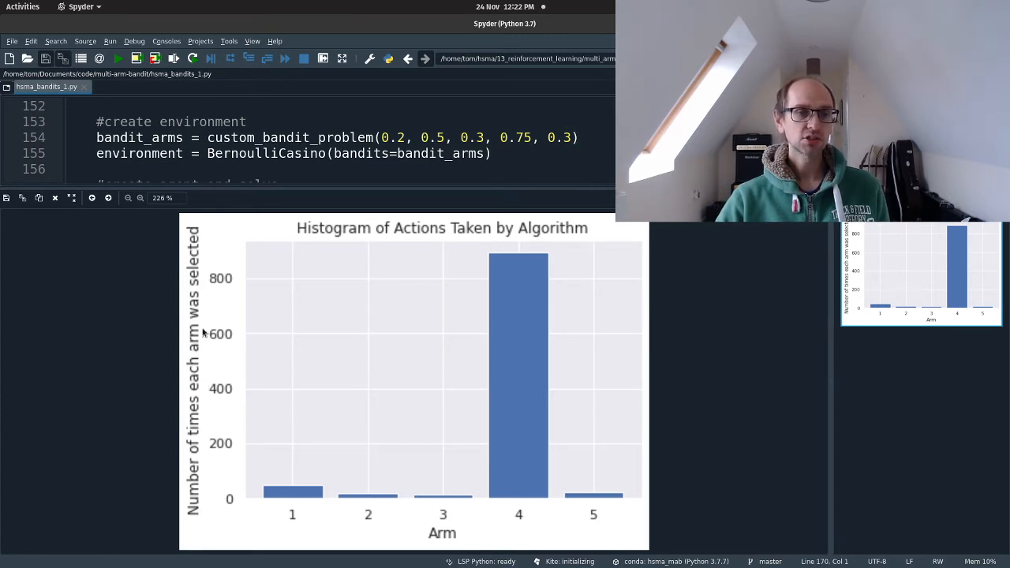
mouse_move(233, 521)
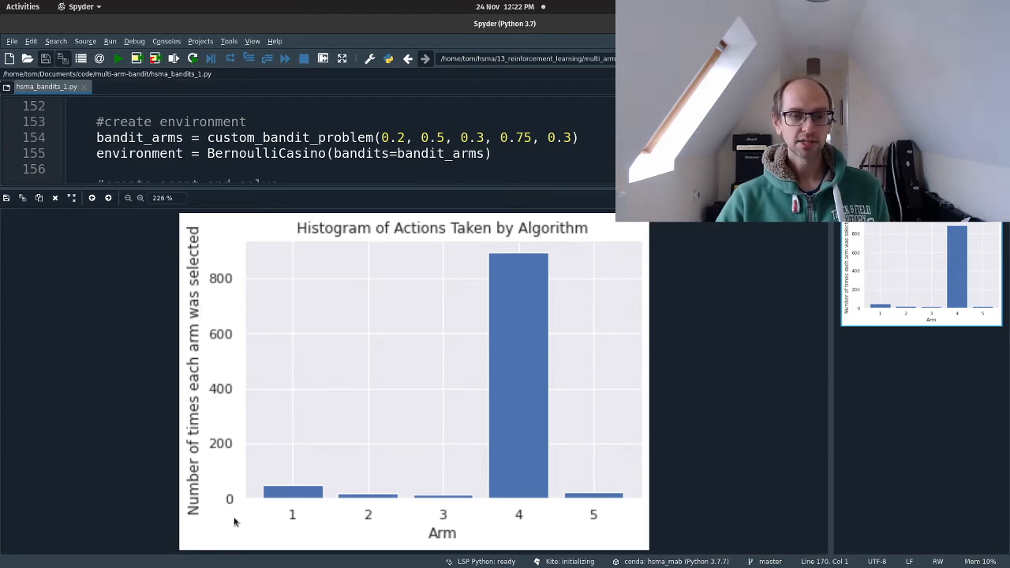
mouse_move(519, 332)
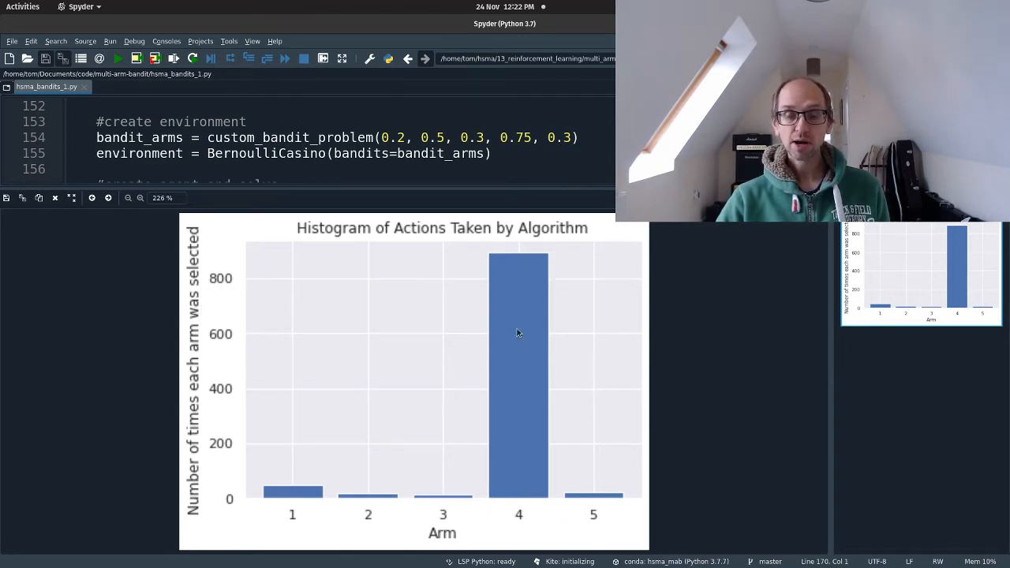
mouse_move(526, 529)
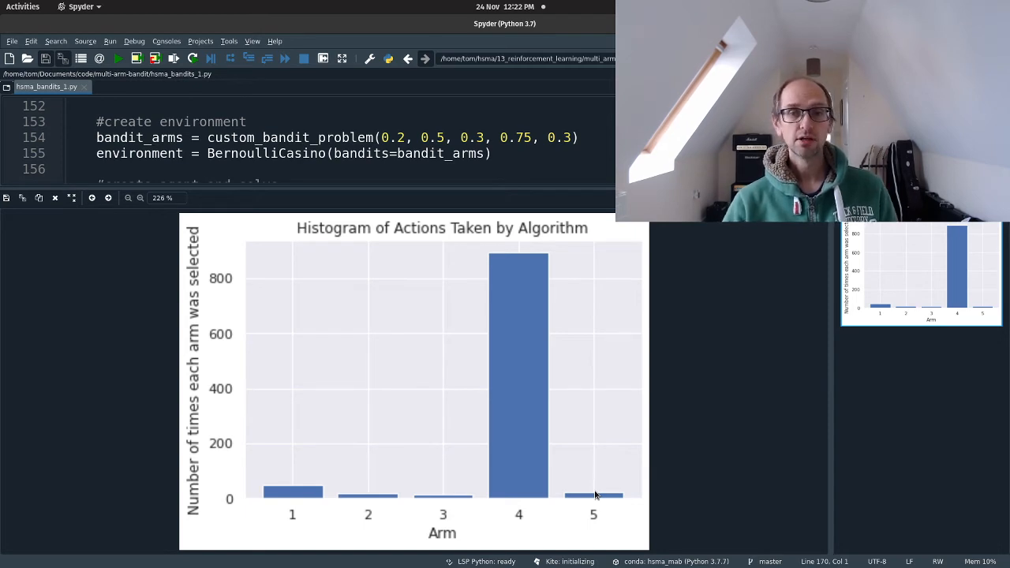
mouse_move(541, 523)
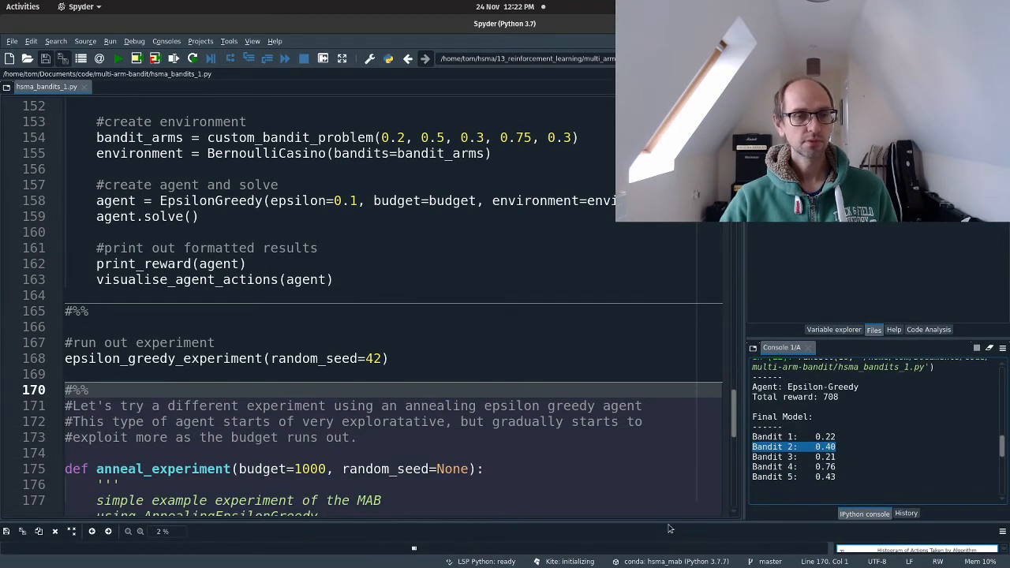
scroll(down, 3)
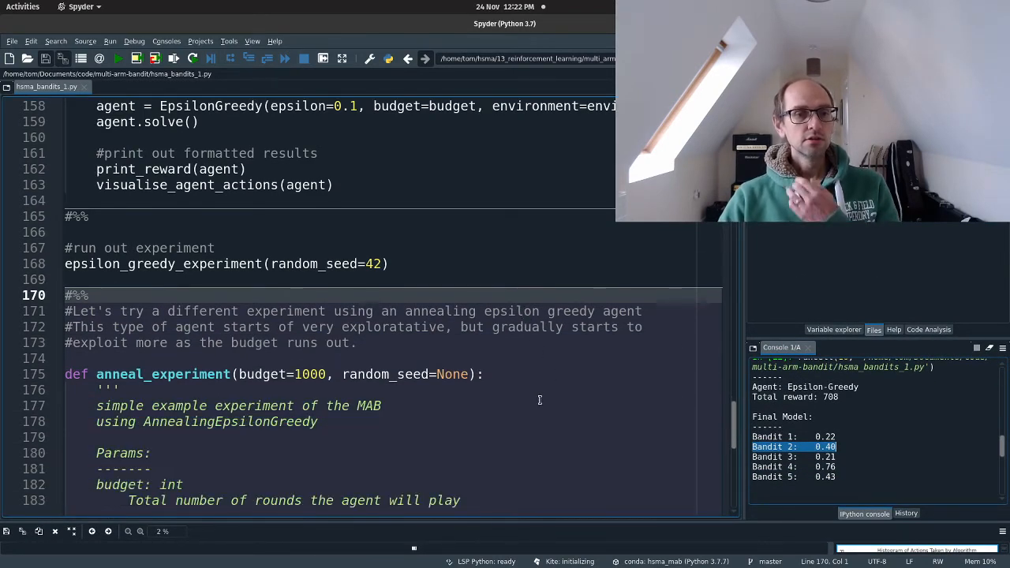
scroll(down, 3)
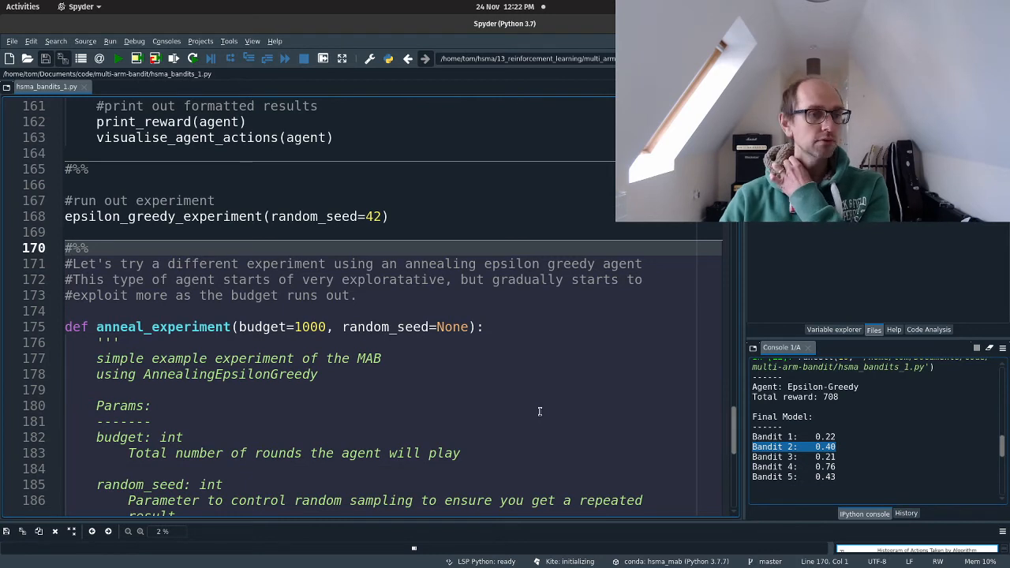
mouse_move(528, 408)
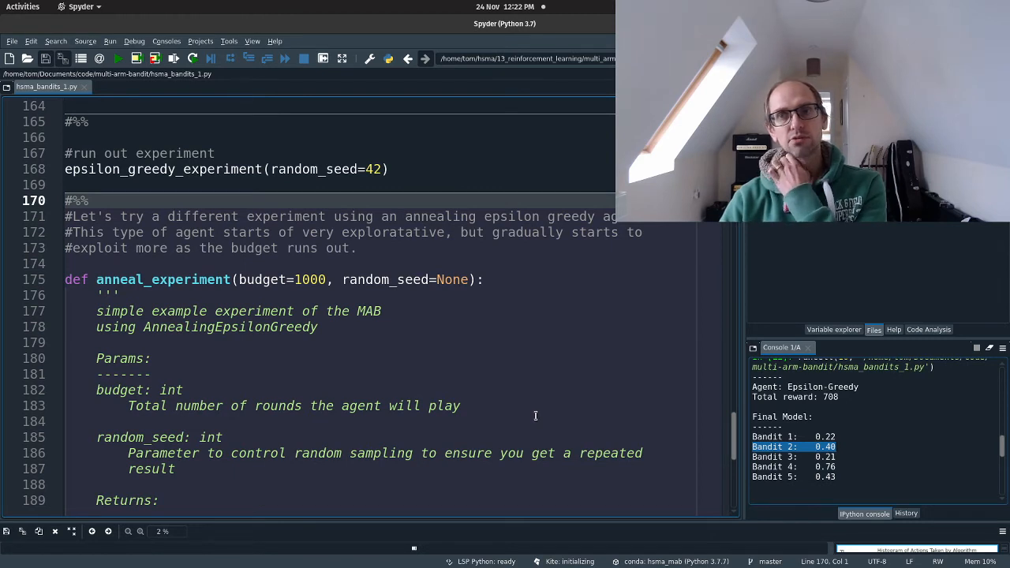
scroll(down, 3)
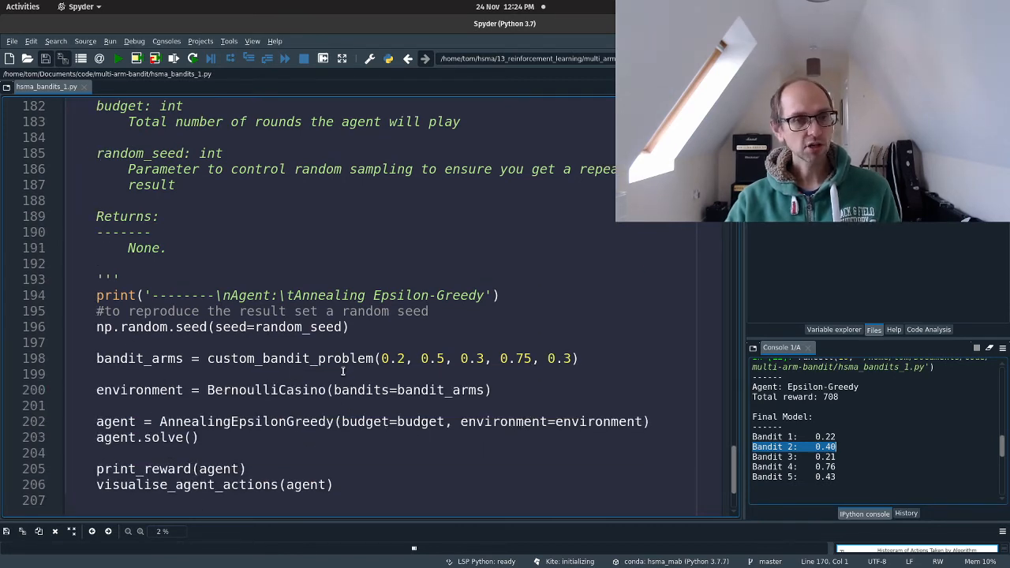
Highlight AnnealingEpsilonGreedy and run the annealing experiment cell, yielding total reward 697
double_click(245, 421)
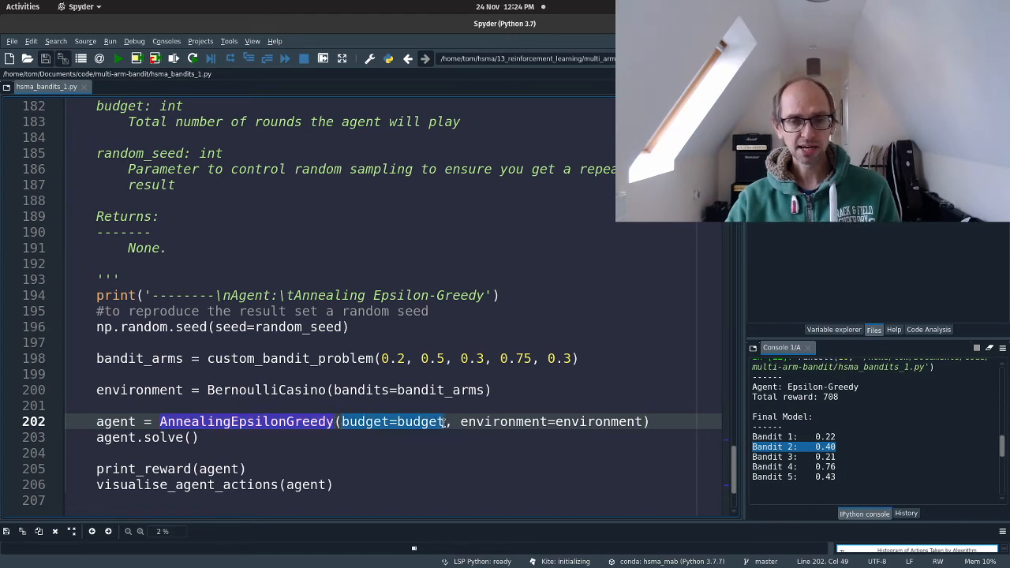
click(428, 473)
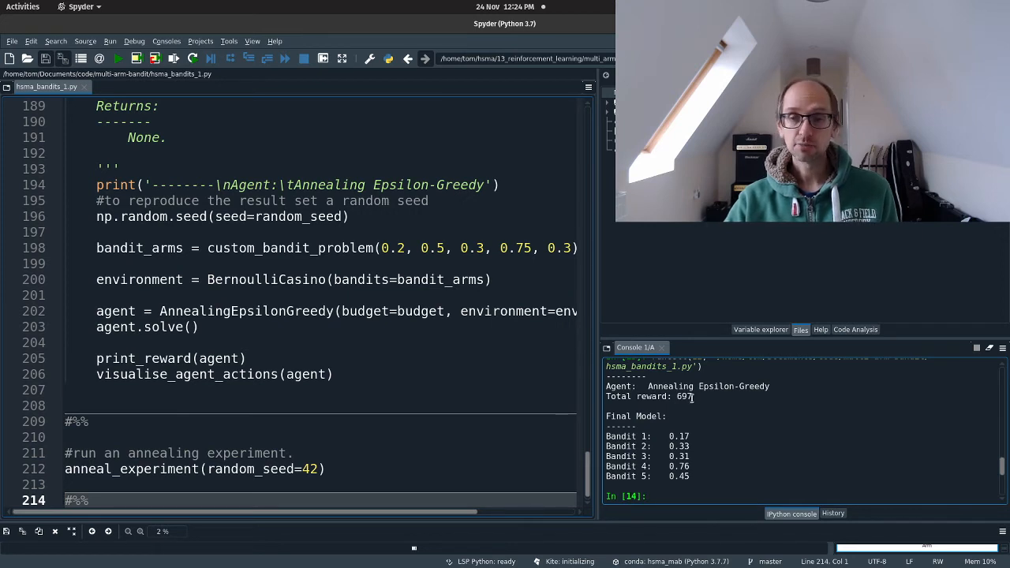
Change anneal_experiment's random seed from 42 to 101 and rerun it, yielding total reward 681
double_click(684, 396)
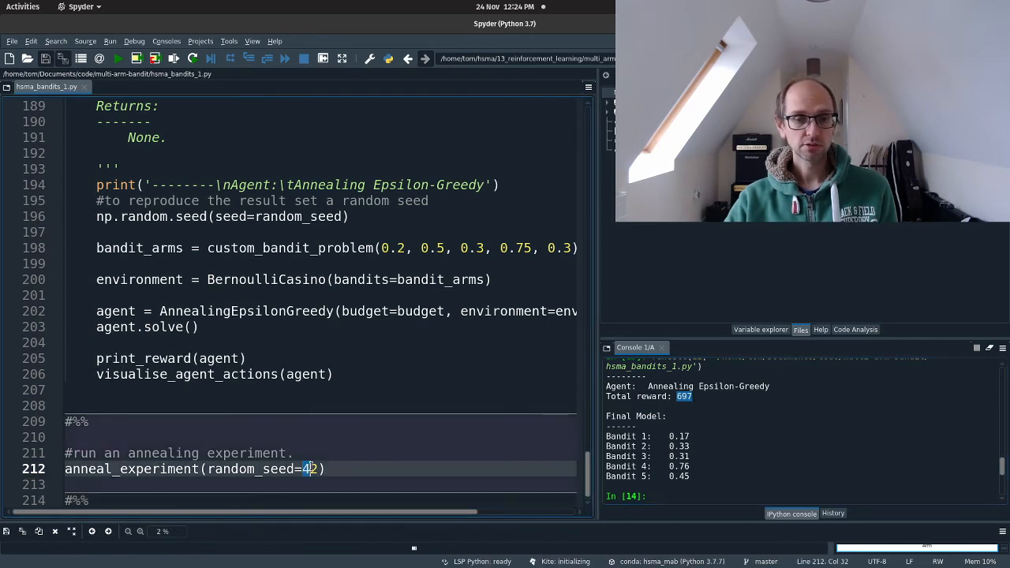
text(101)
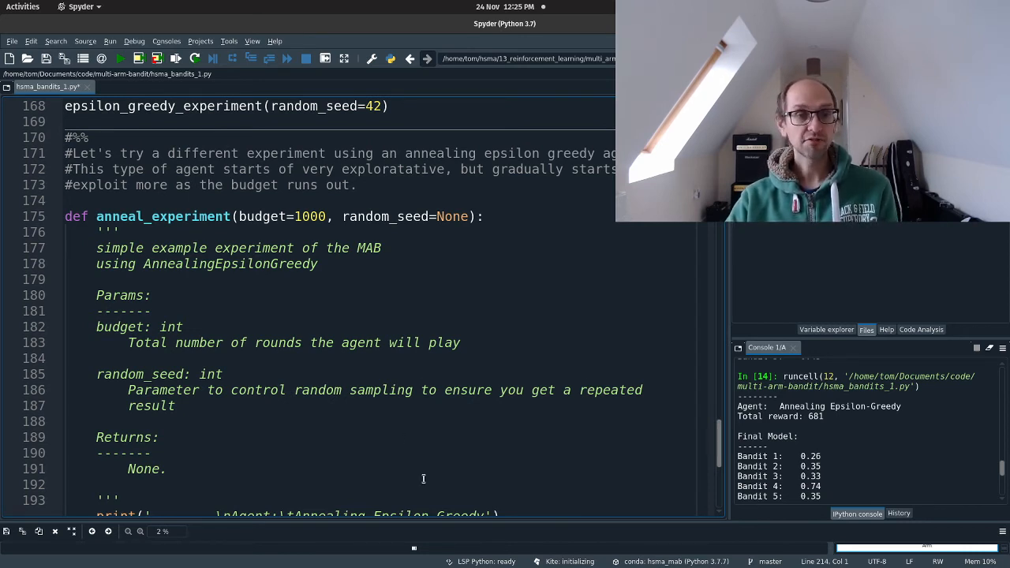
scroll(down, 3)
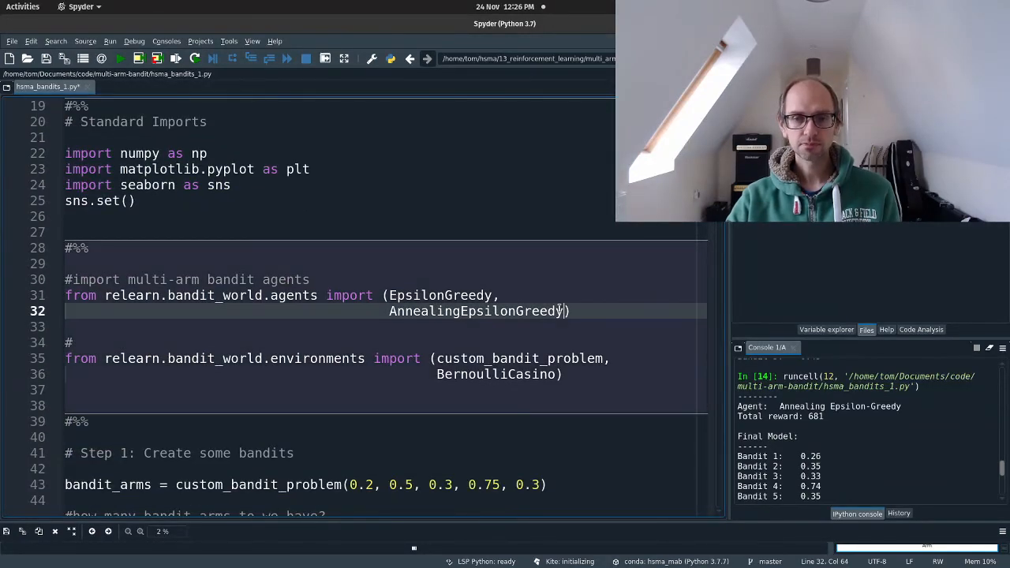
Extend the relearn.bandit_world.agents import with OptimisticInitialValues, UpperConfidenceBound and ThompsonSamplingBeta using autocomplete
text(,)
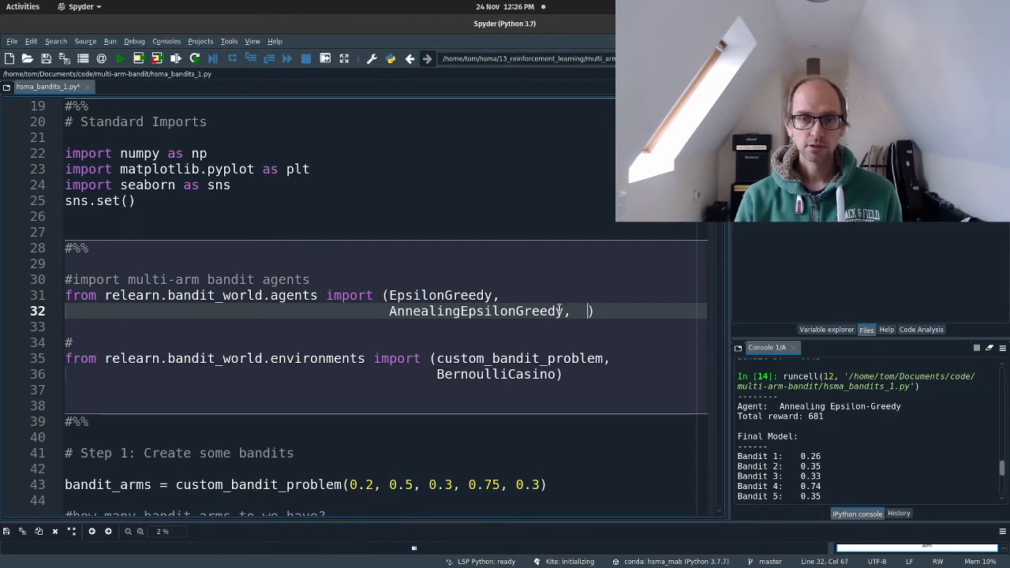
key(BackSpace)
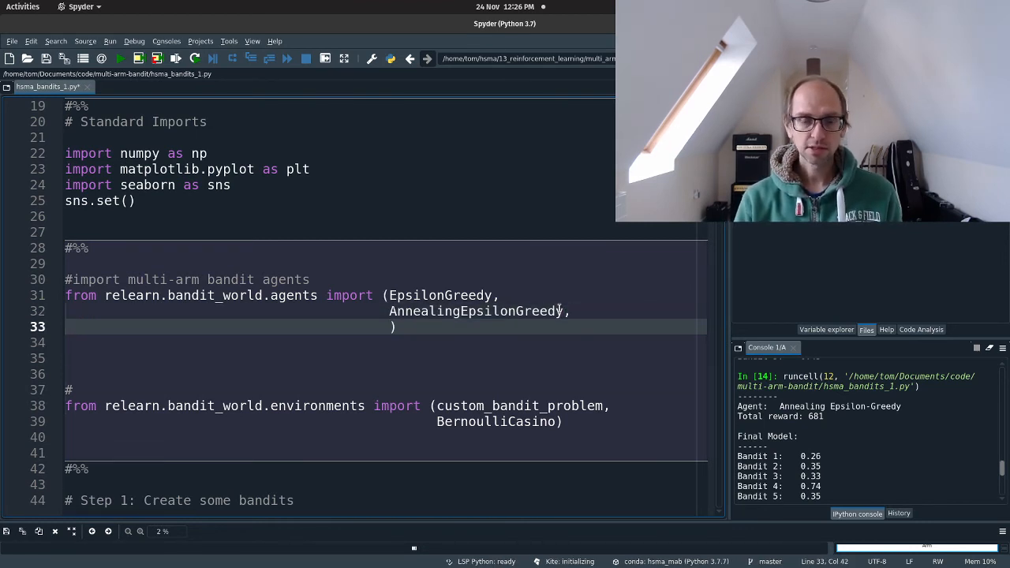
text(OPTI)
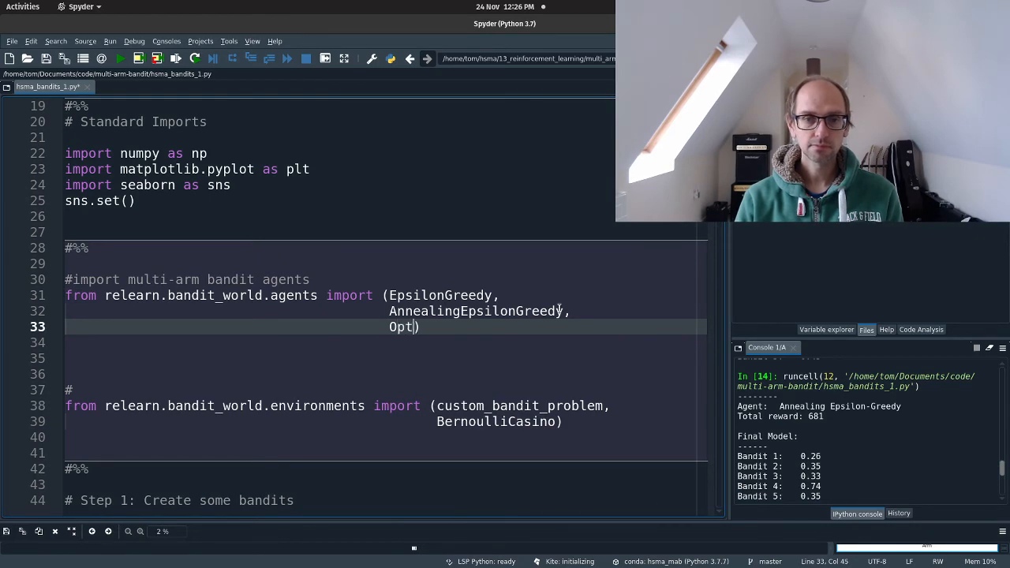
text(imisticInitialValues)
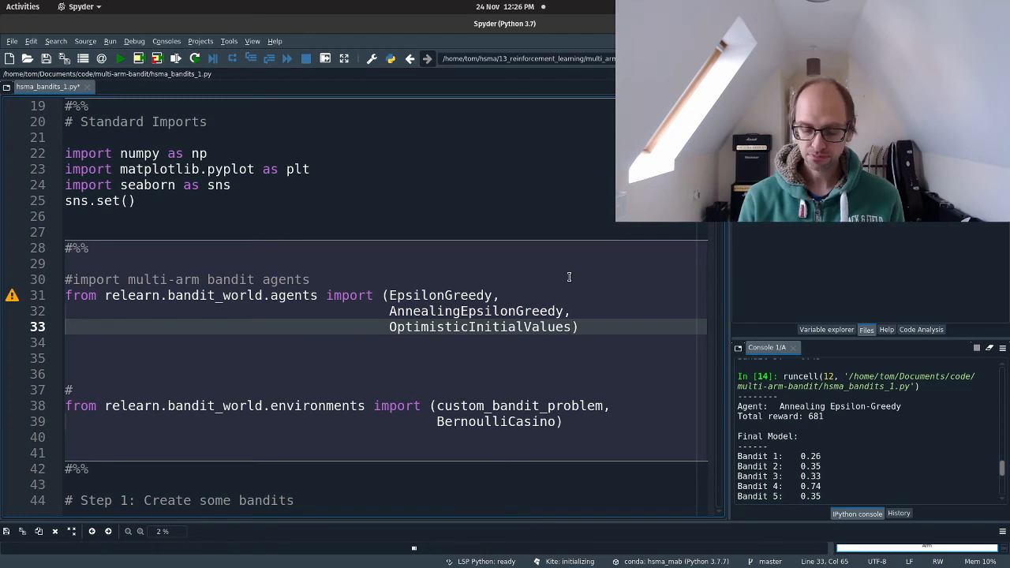
text(,)
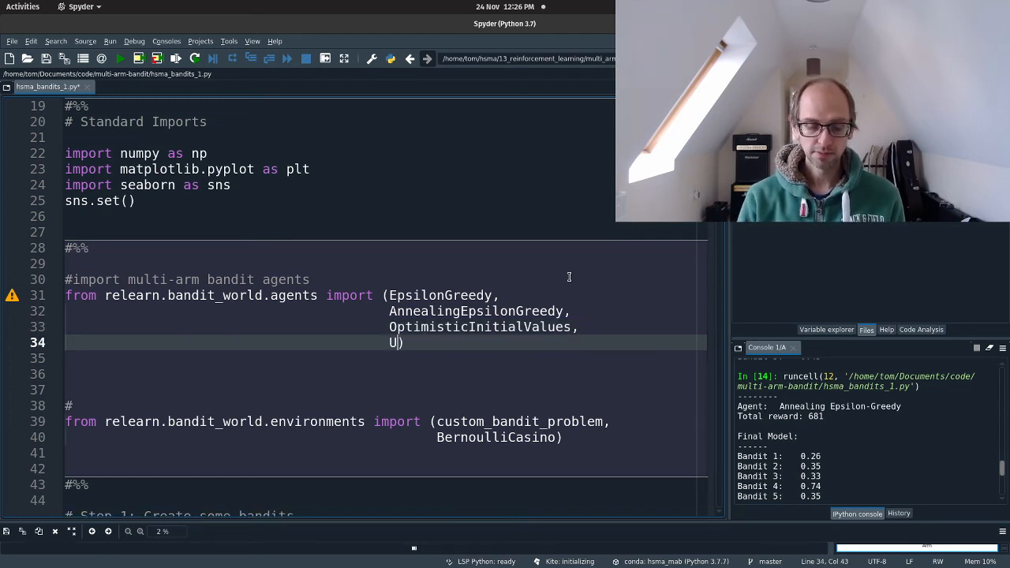
text(p)
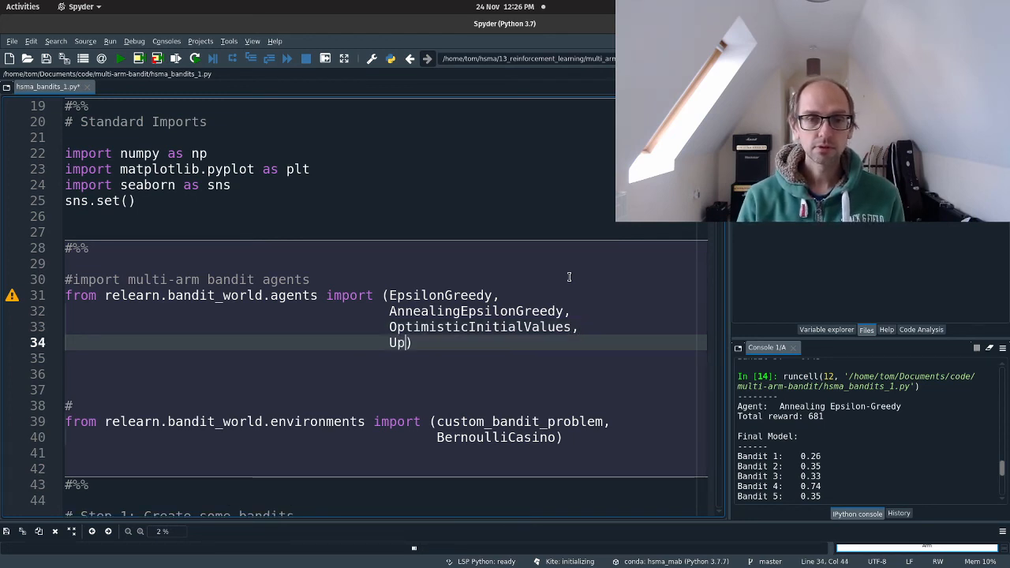
text(per)
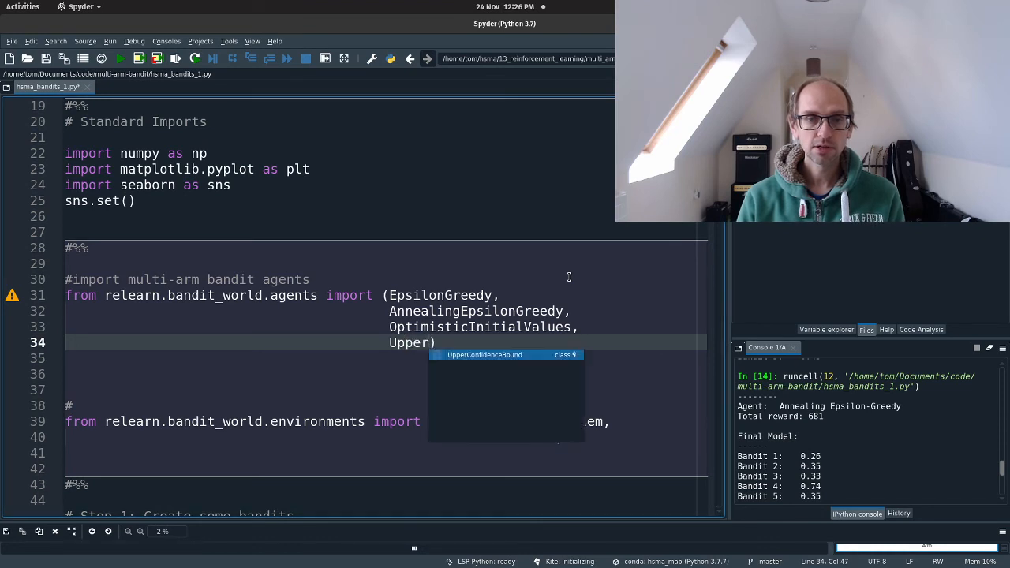
text(ConfidenceBound,)
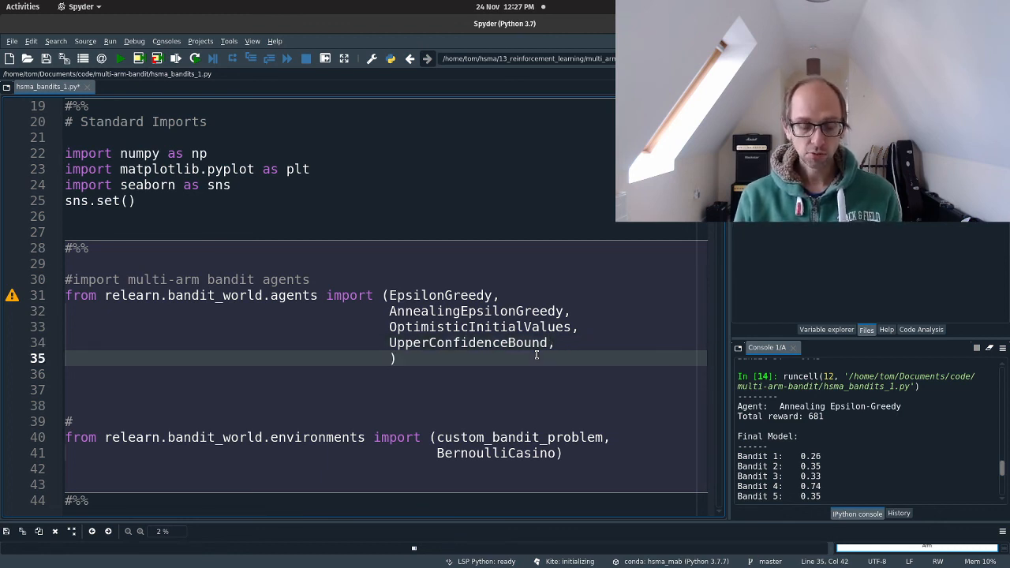
text(ThompsonSamplingBeta)
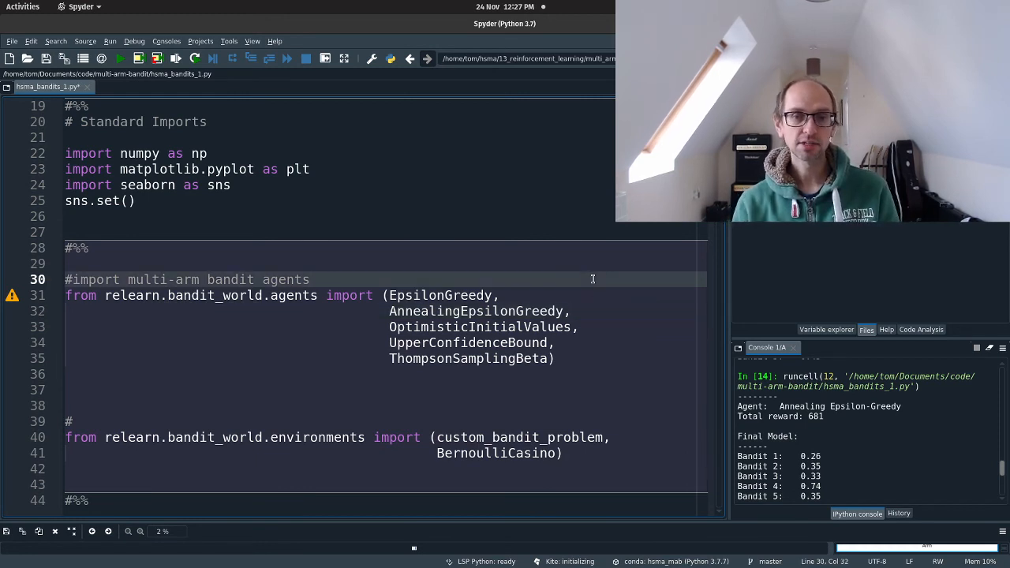
double_click(285, 280)
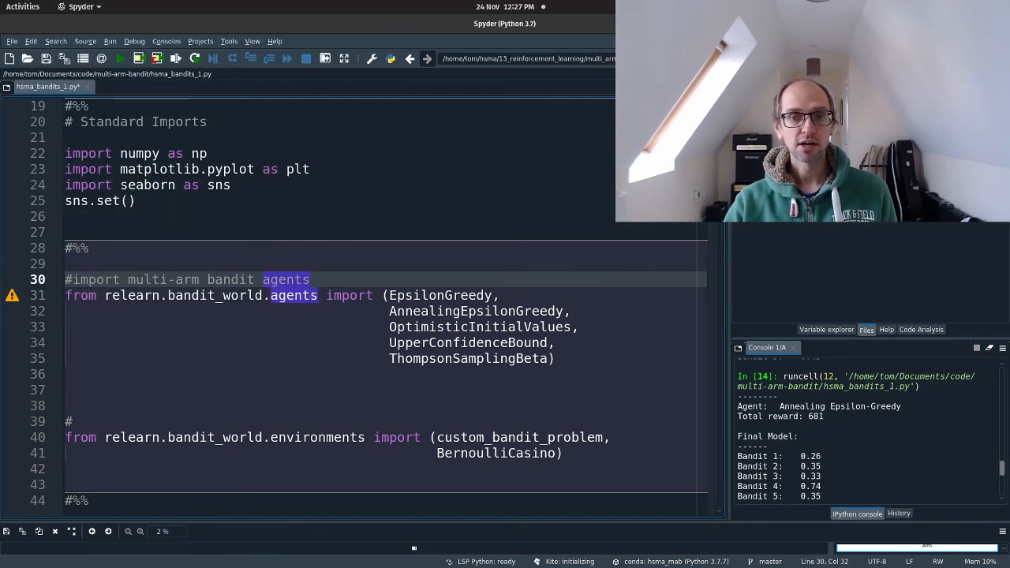
double_click(482, 327)
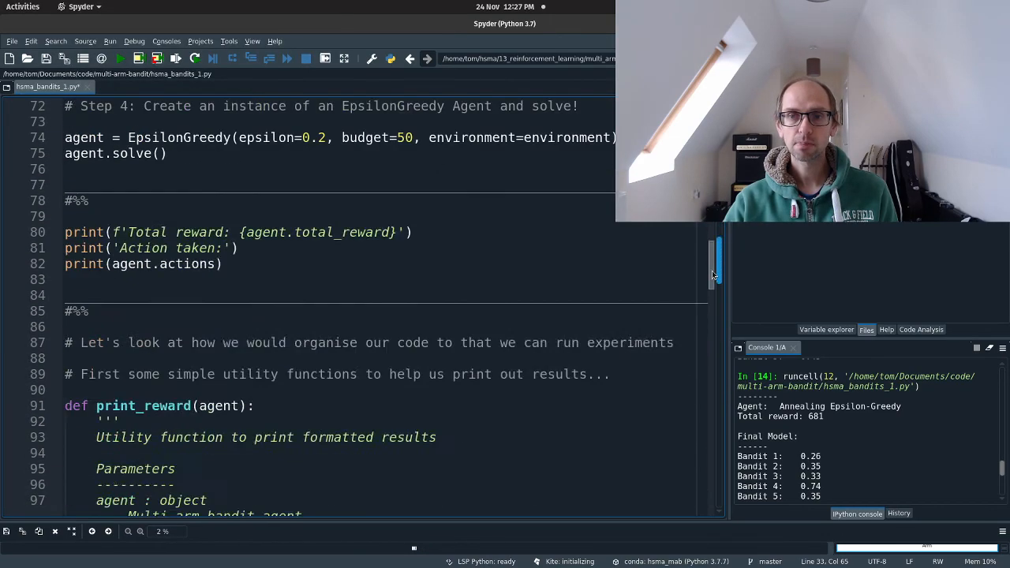
Swap AnnealingEpsilonGreedy for OptimisticInitialValues in anneal_experiment, then rerun the imports cell after the NameError
scroll(down, 3)
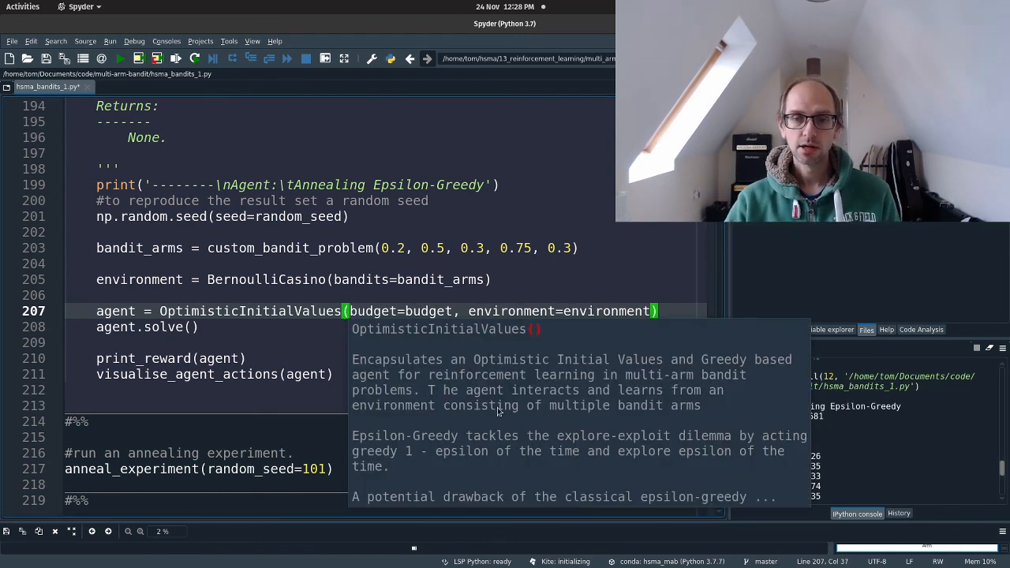
double_click(373, 311)
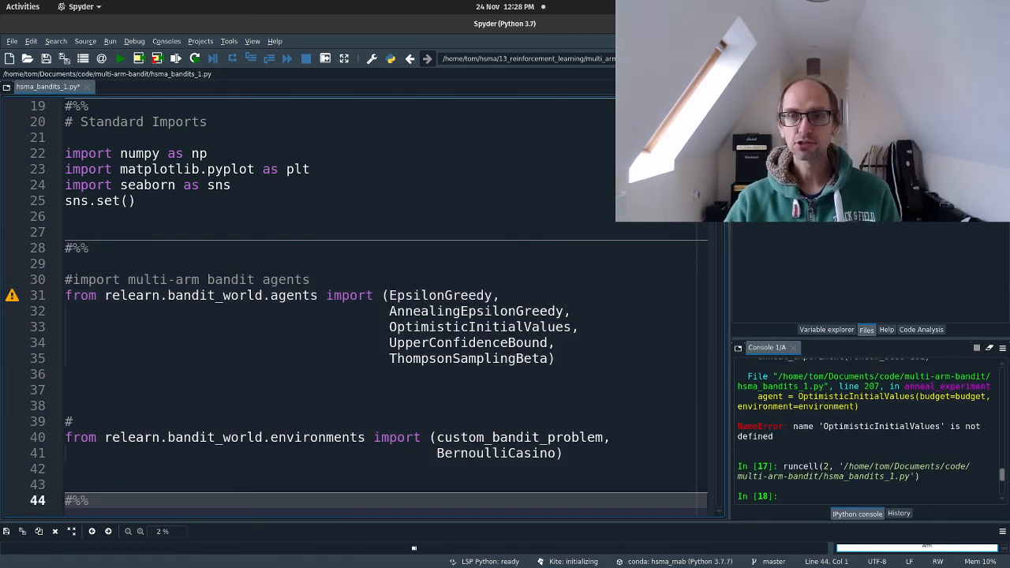
scroll(down, 3)
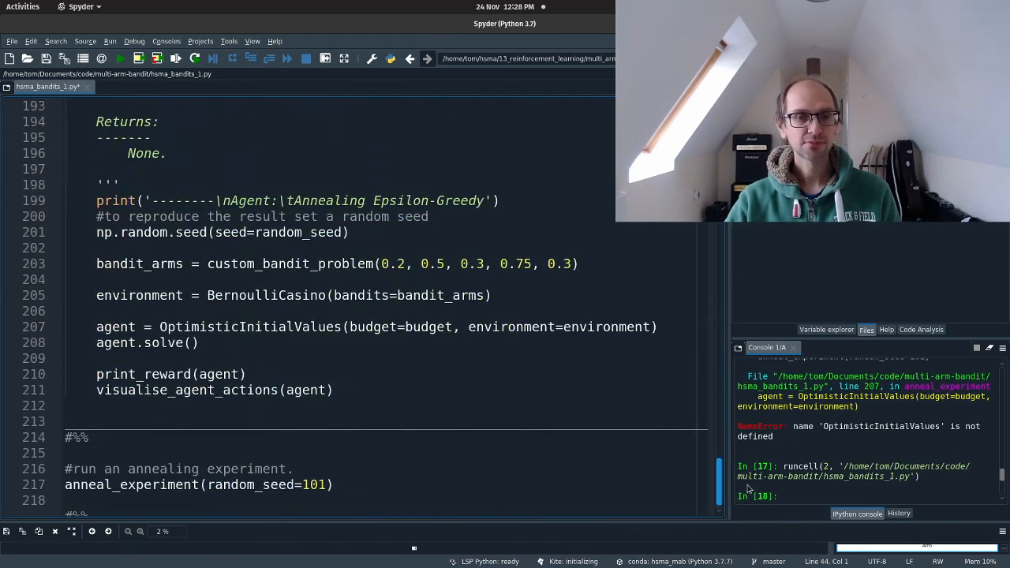